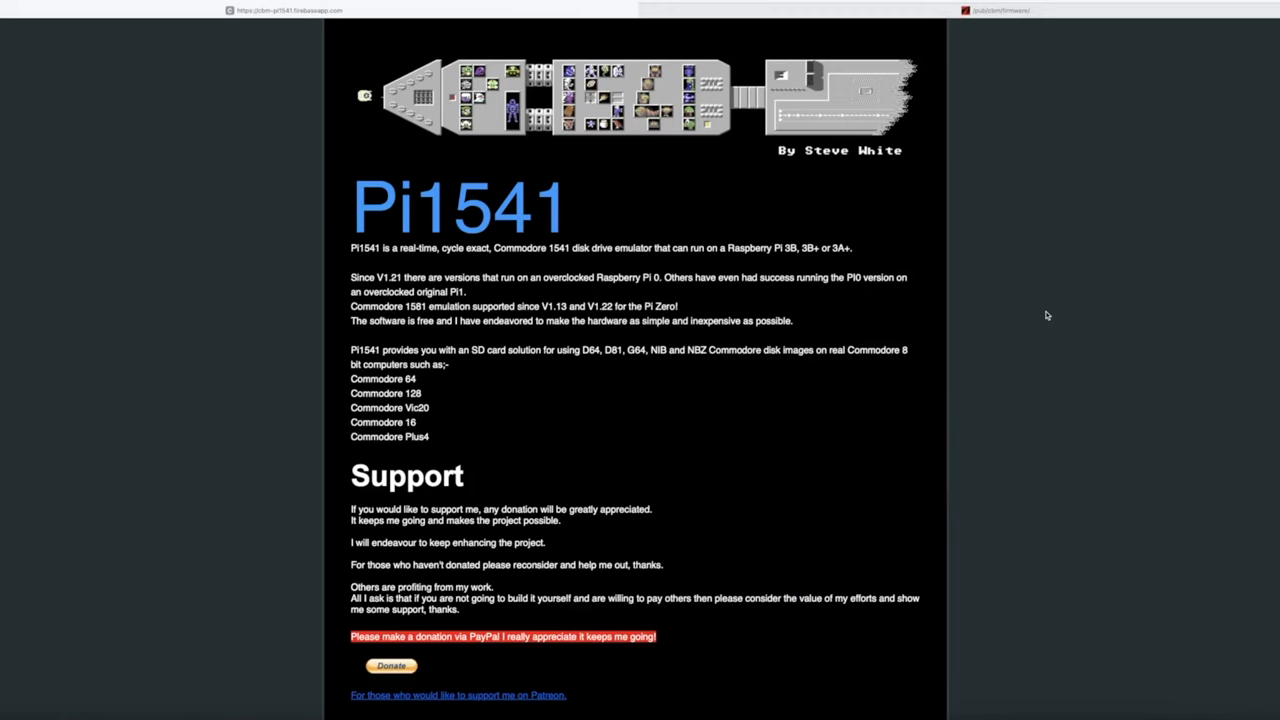
pyautogui.moveTo(620, 610)
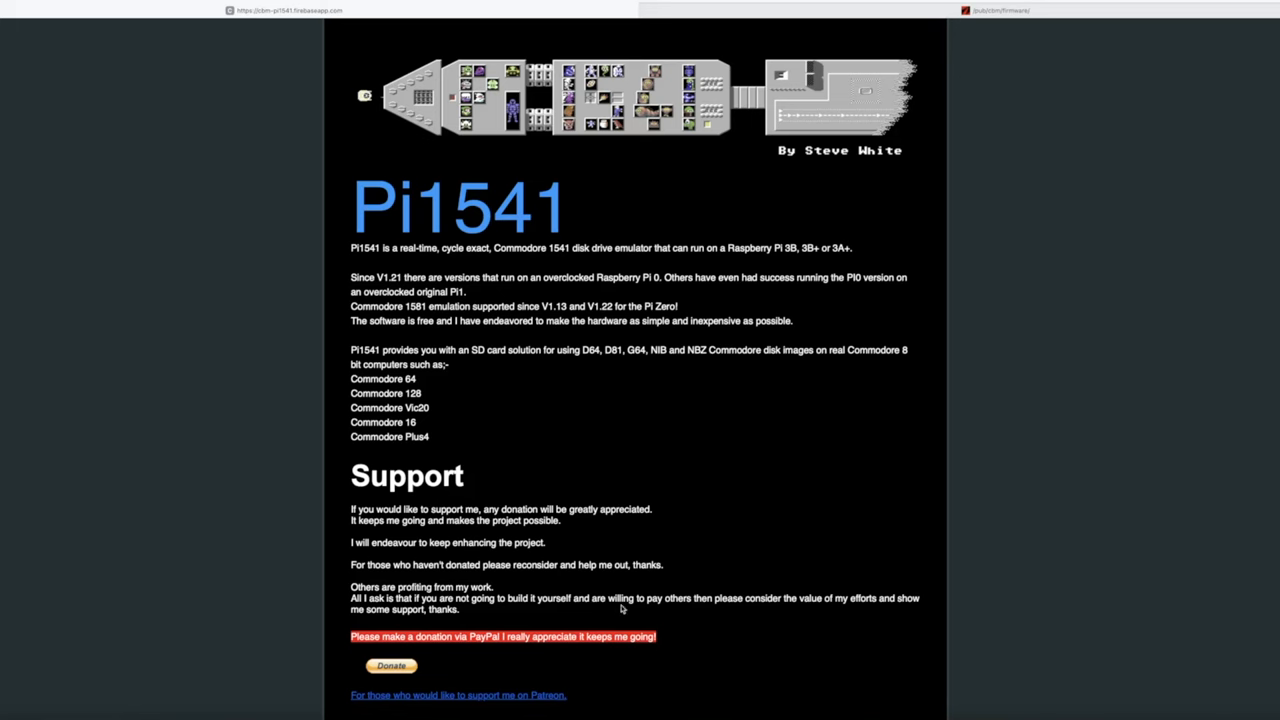
# Scroll the Pi1541 homepage down past Support, Download, News and Background to SD CARD SETUP.
pyautogui.scroll(-3)
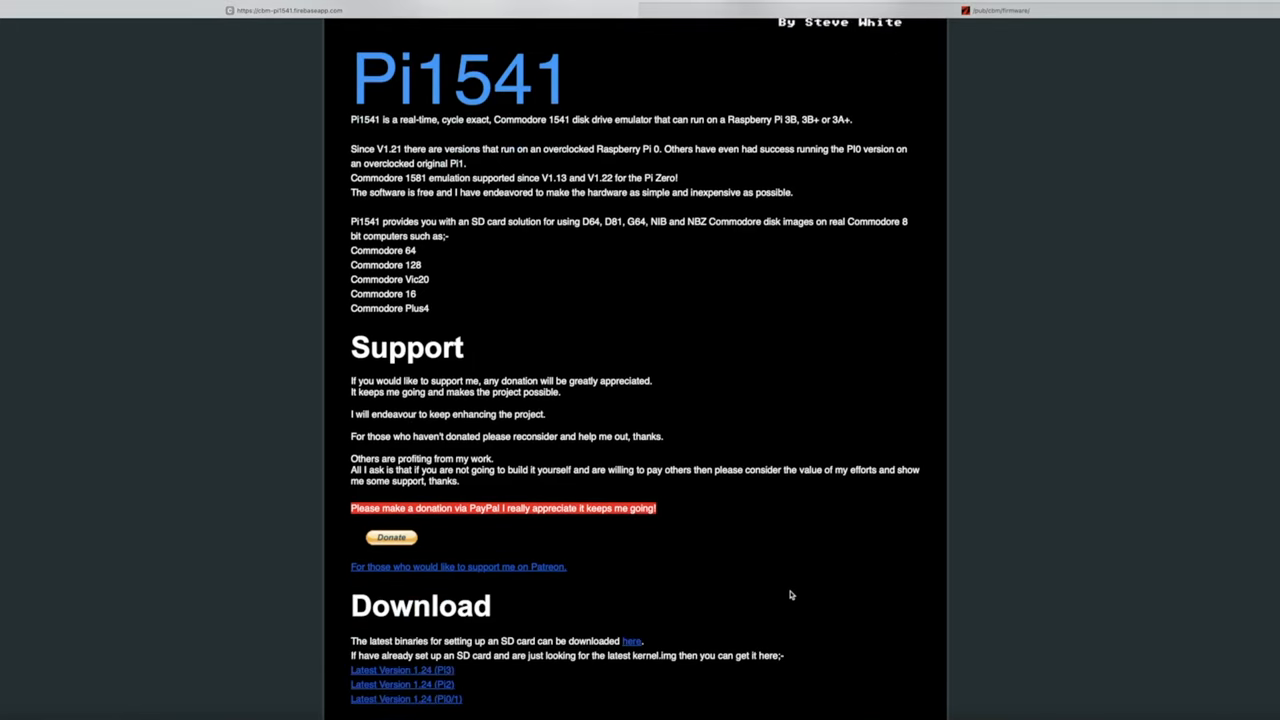
pyautogui.scroll(-3)
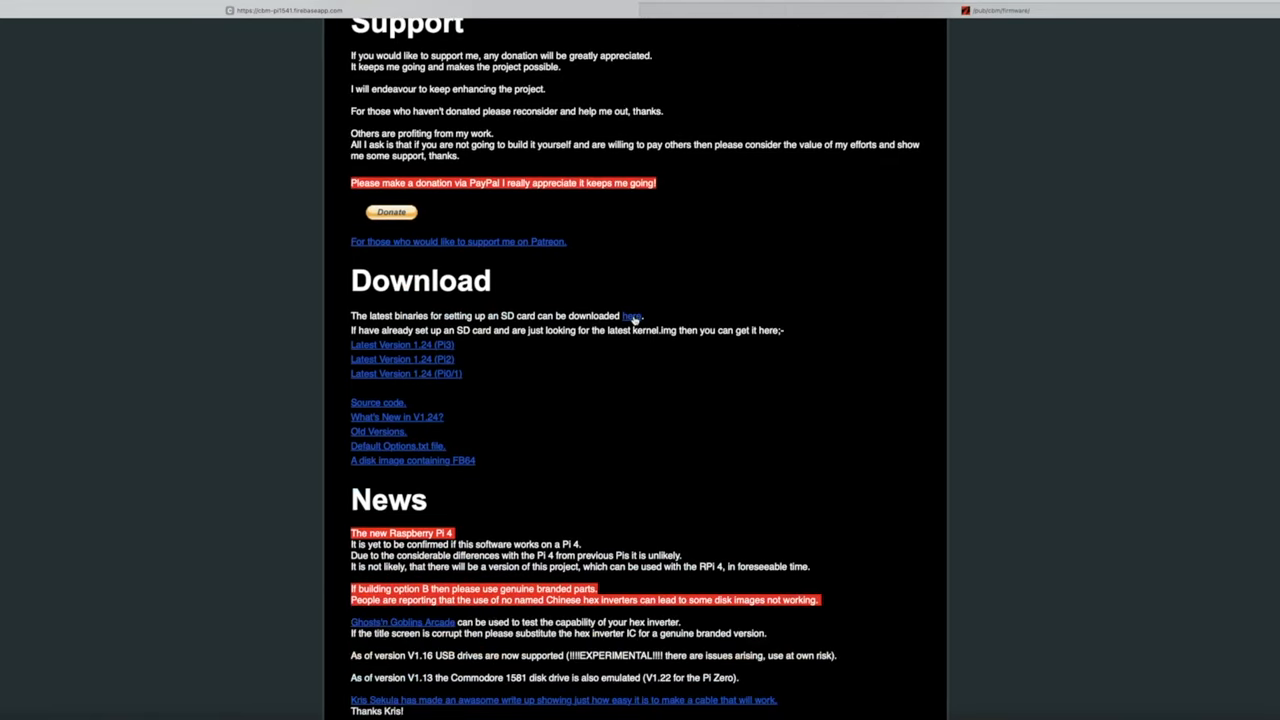
pyautogui.moveTo(766, 444)
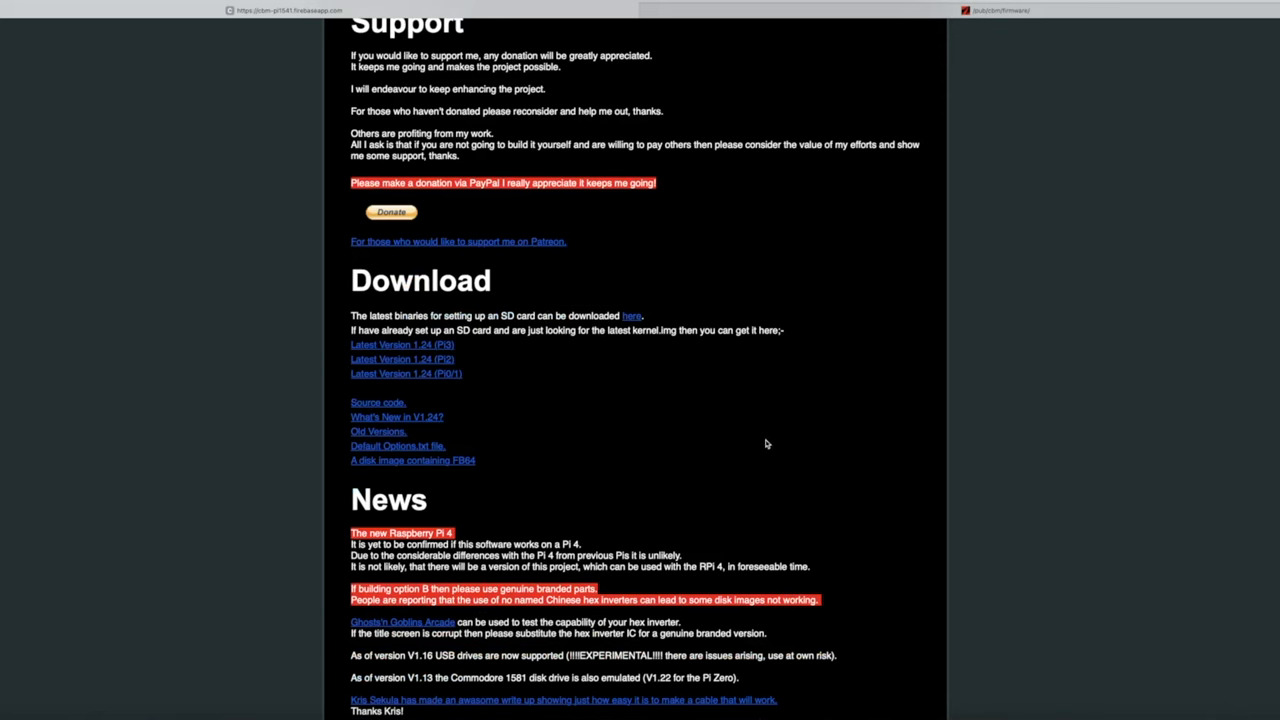
pyautogui.moveTo(764, 444)
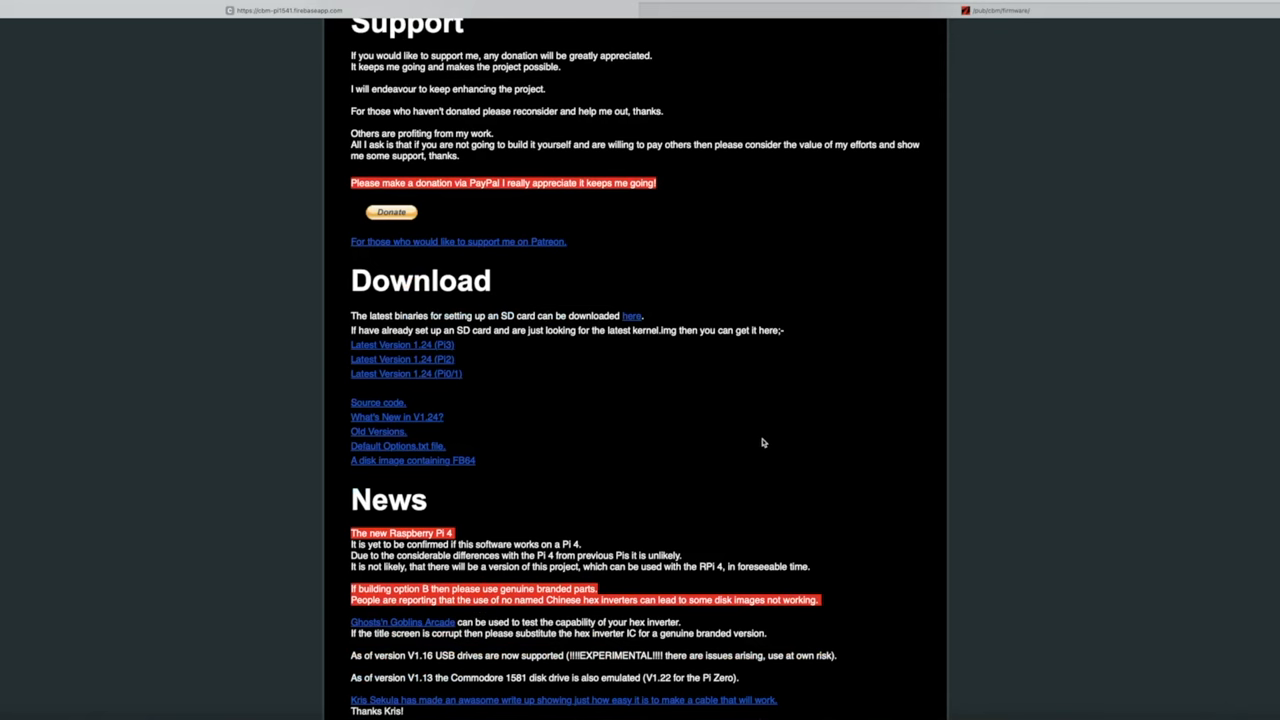
pyautogui.scroll(-3)
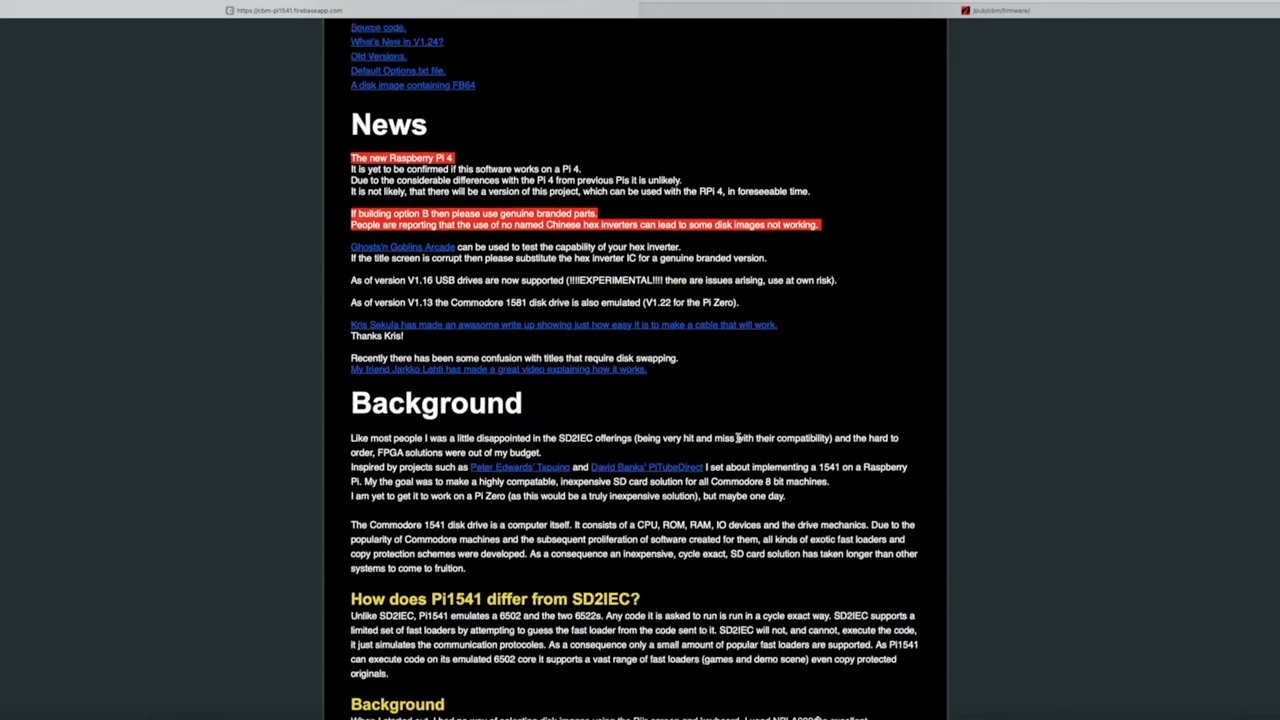
pyautogui.scroll(-3)
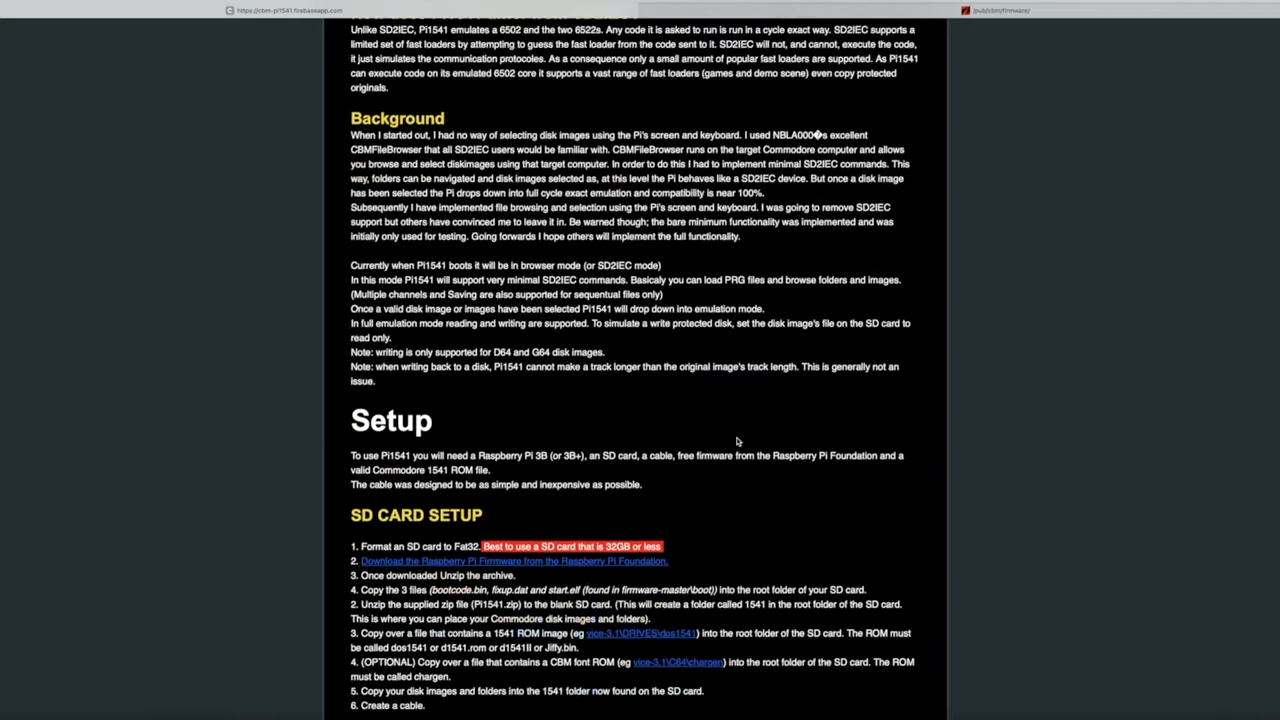
pyautogui.scroll(-3)
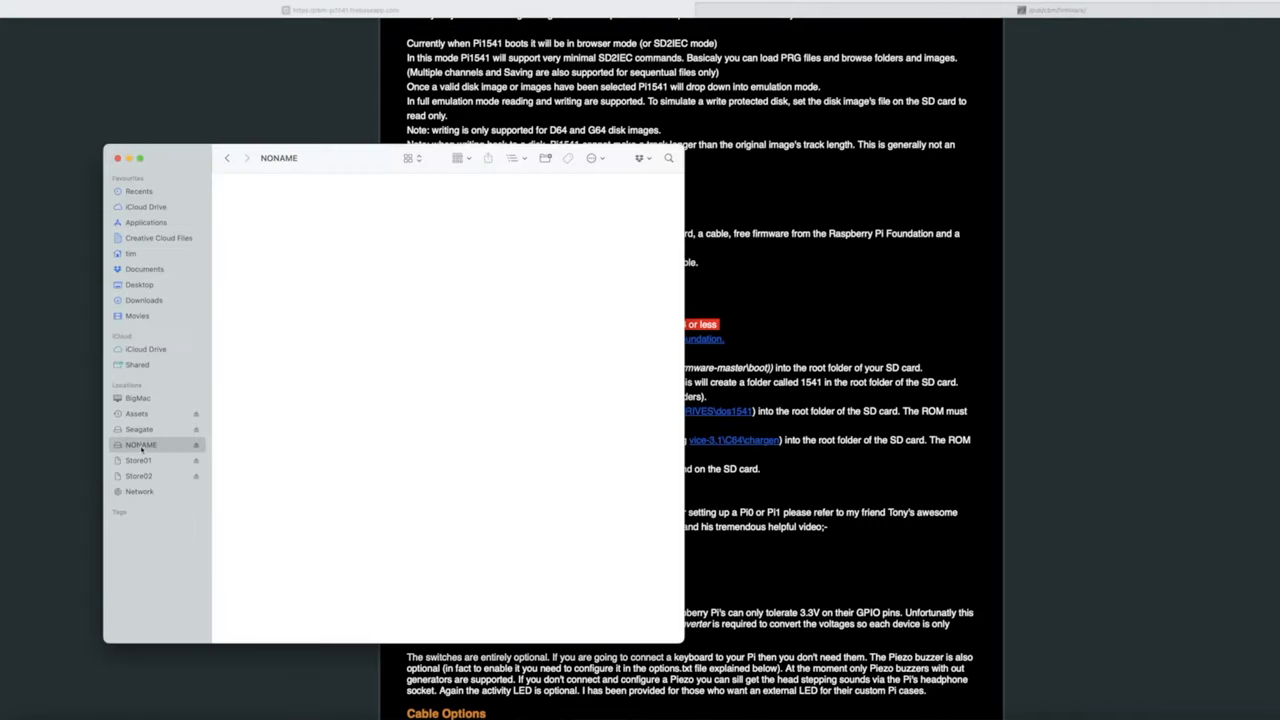
# Bring up the context menu for the NONAME volume in the Finder sidebar.
pyautogui.rightClick(140, 444)
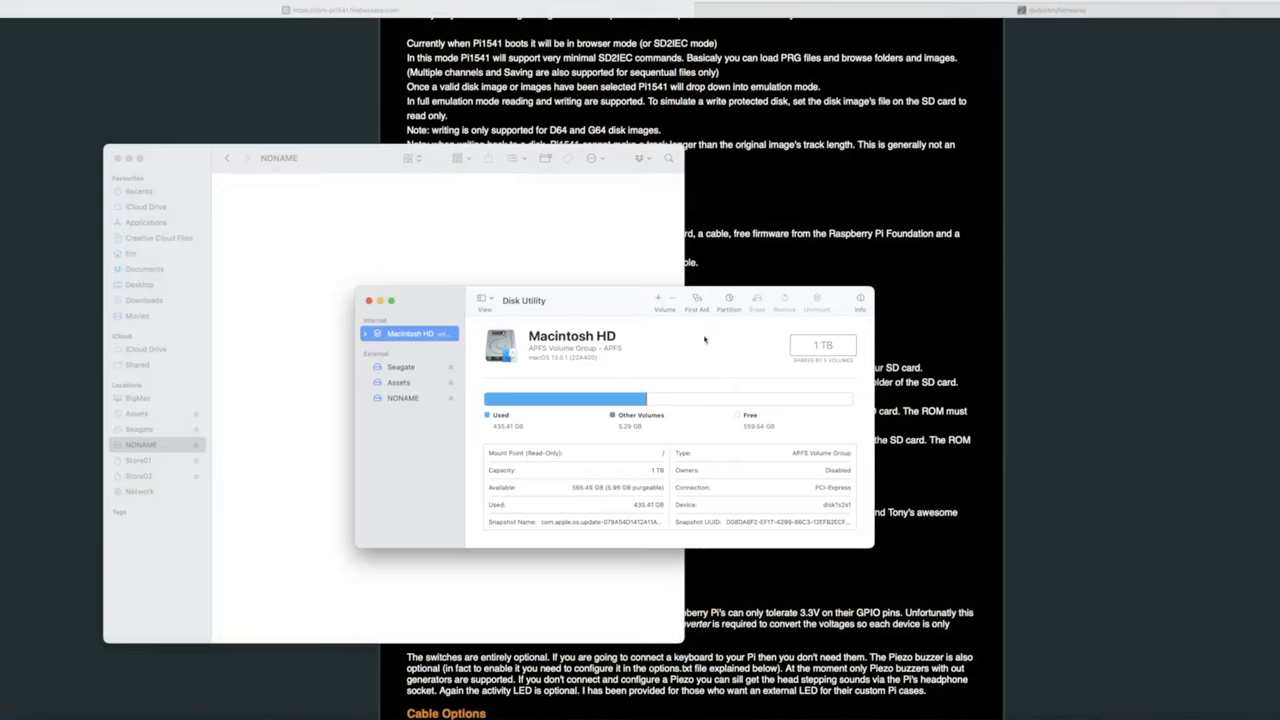
# Erase the NONAME card as MS-DOS (FAT32) and rename it PI1541 SD.
pyautogui.click(404, 396)
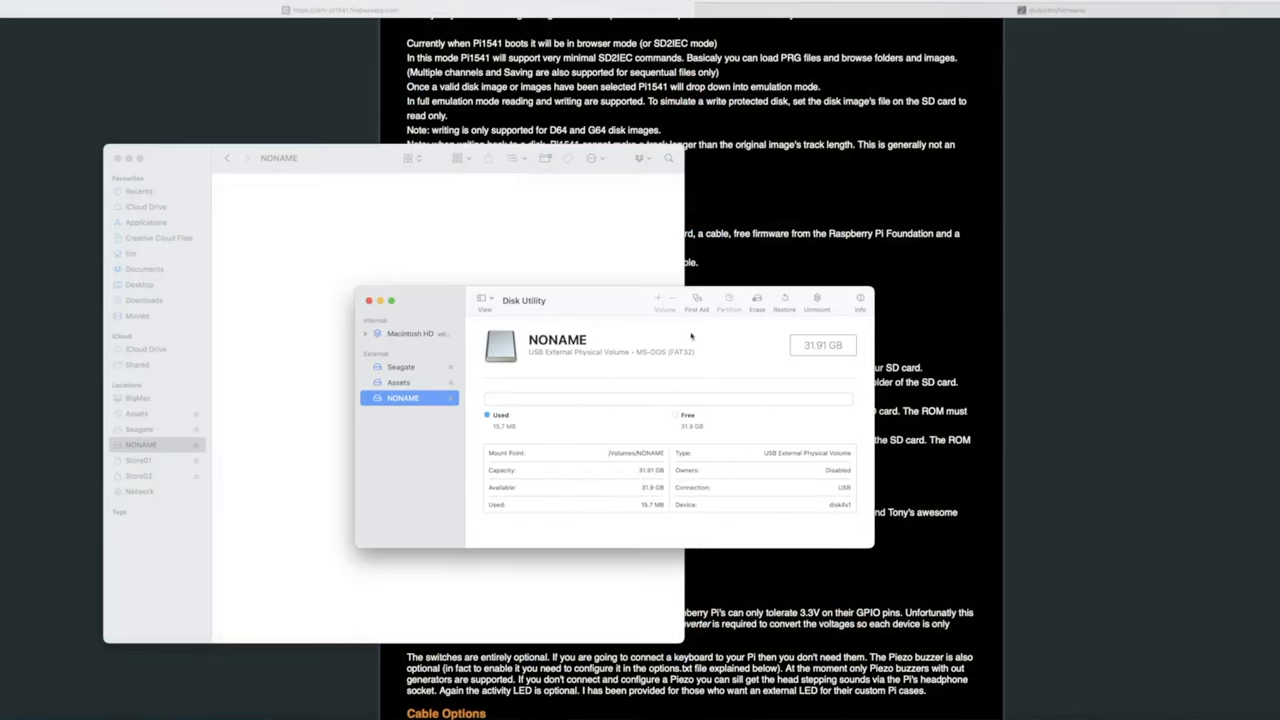
pyautogui.click(756, 302)
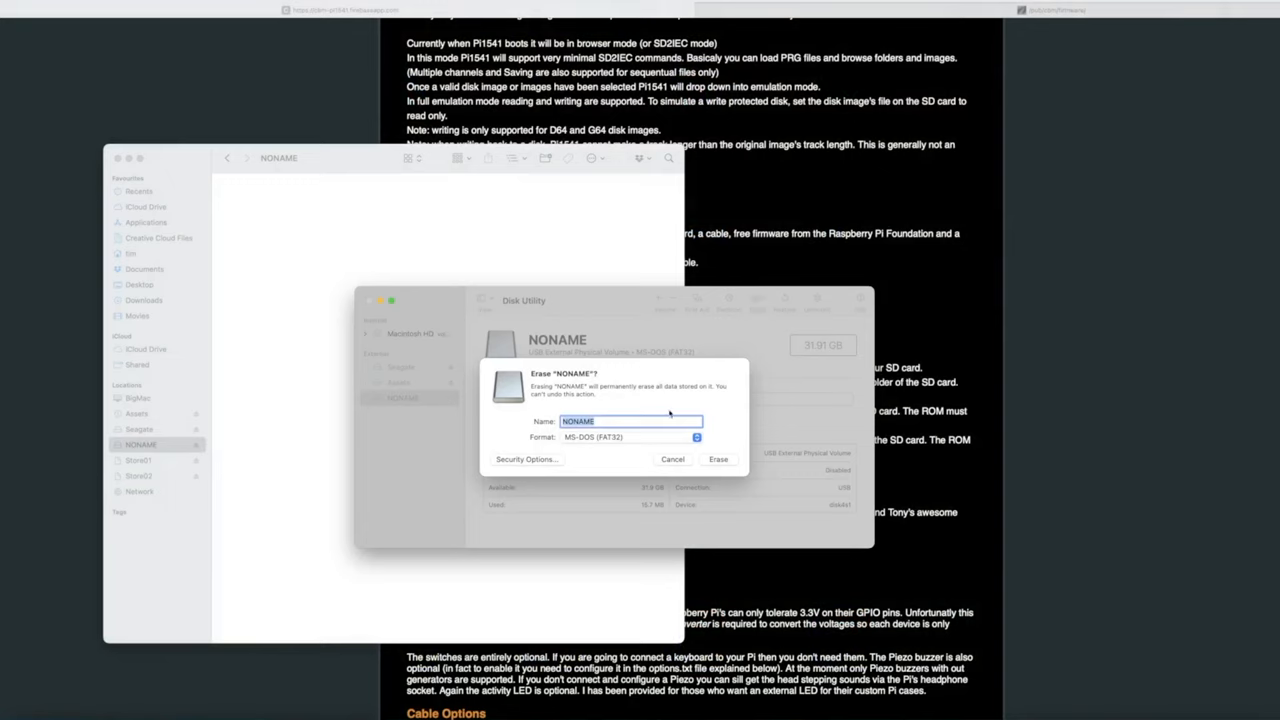
pyautogui.write('Pi')
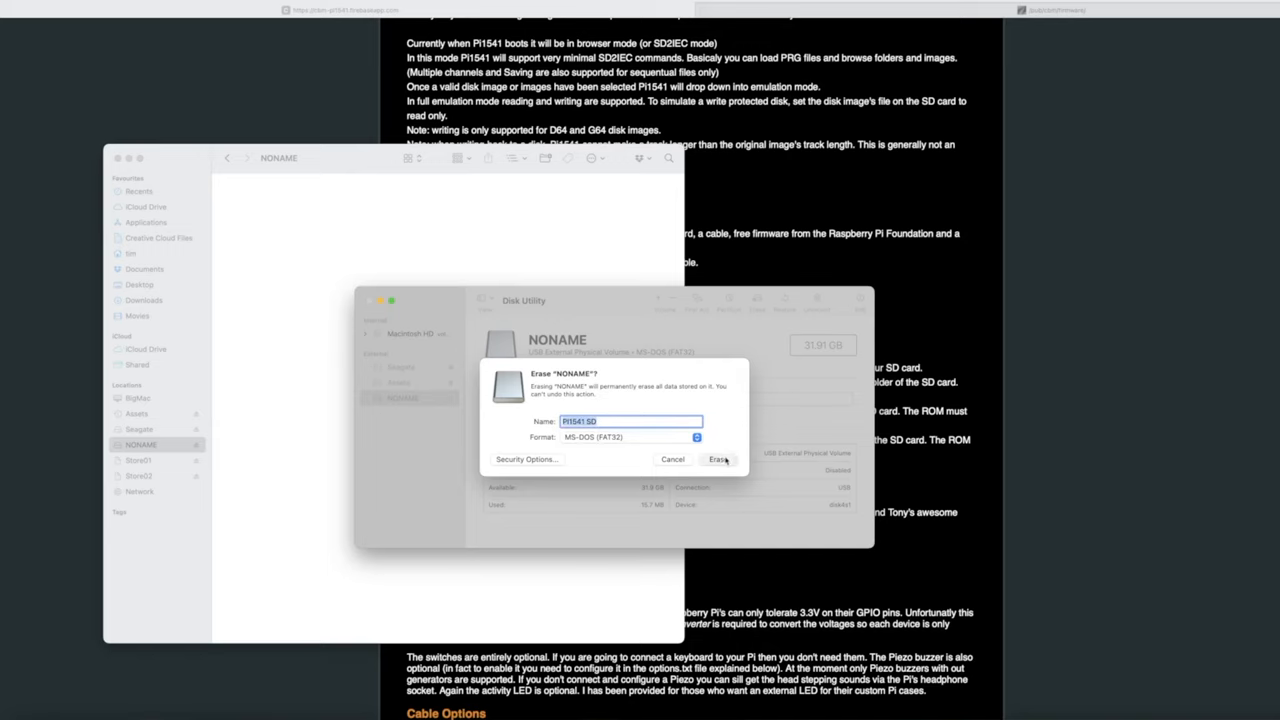
pyautogui.click(720, 458)
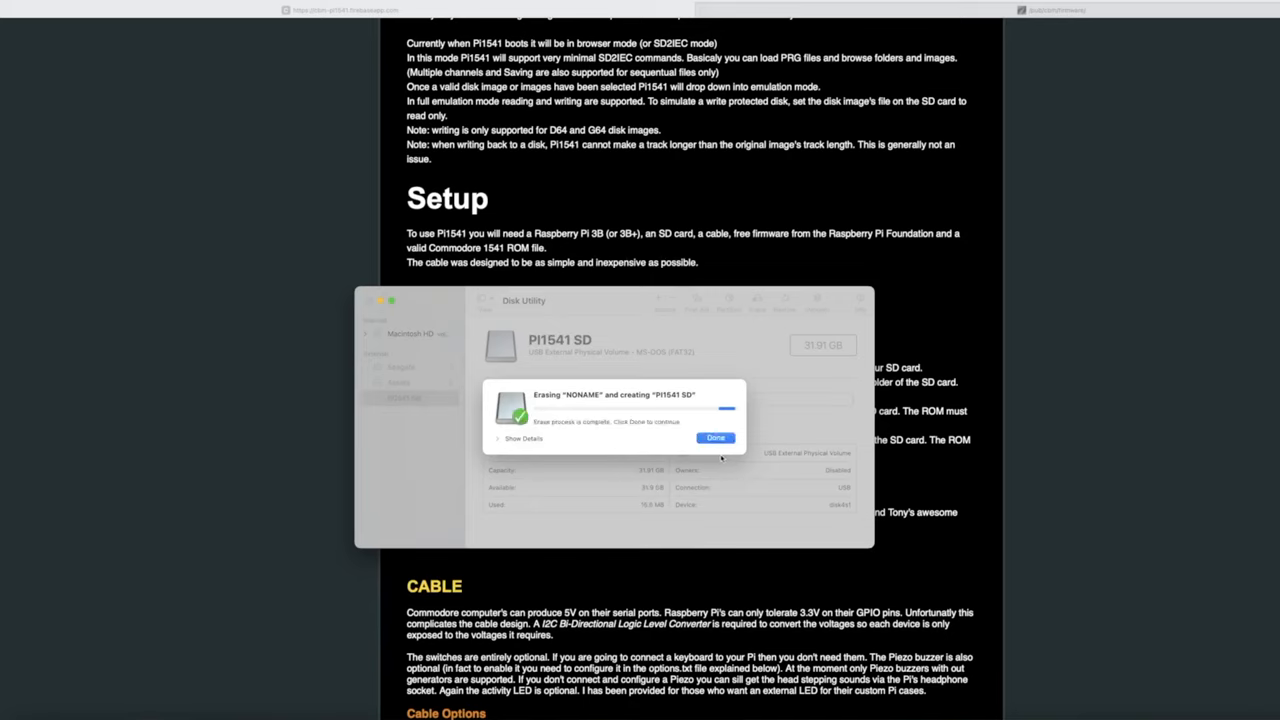
pyautogui.click(716, 438)
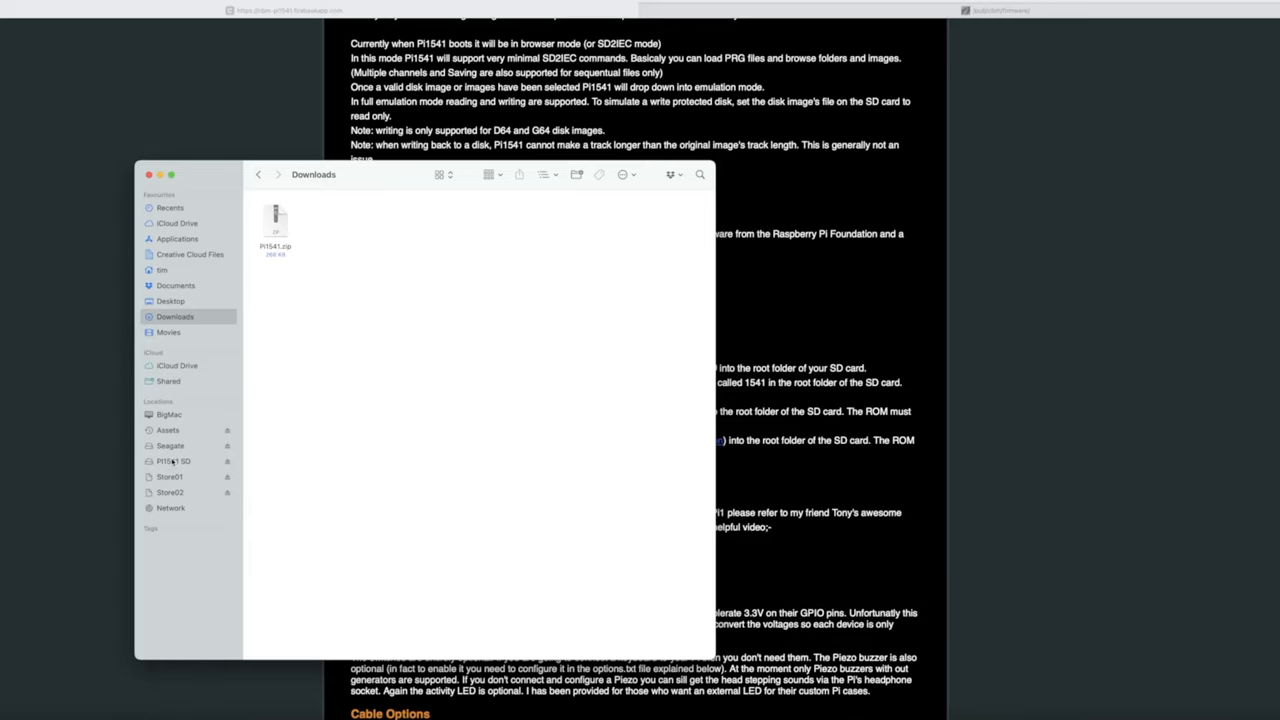
# Show the PI1541 SD card in a new Finder tab and expand a downloaded zip archive.
pyautogui.rightClick(172, 460)
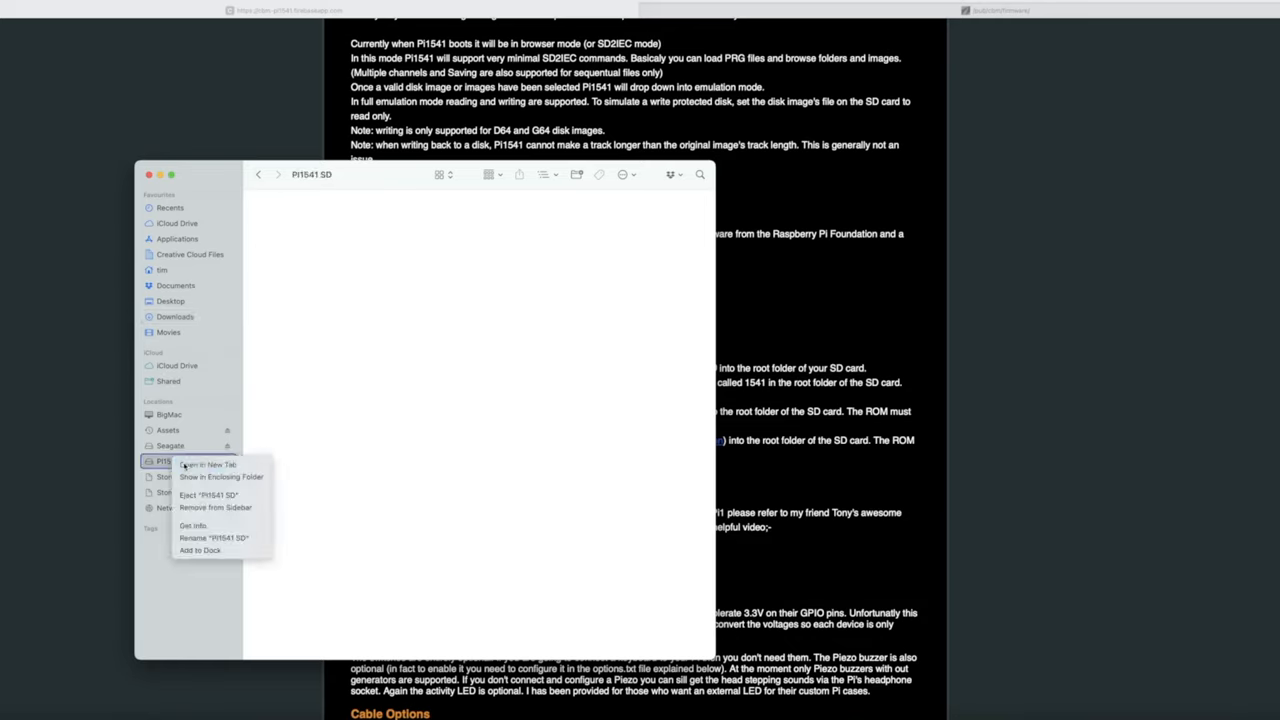
pyautogui.click(208, 464)
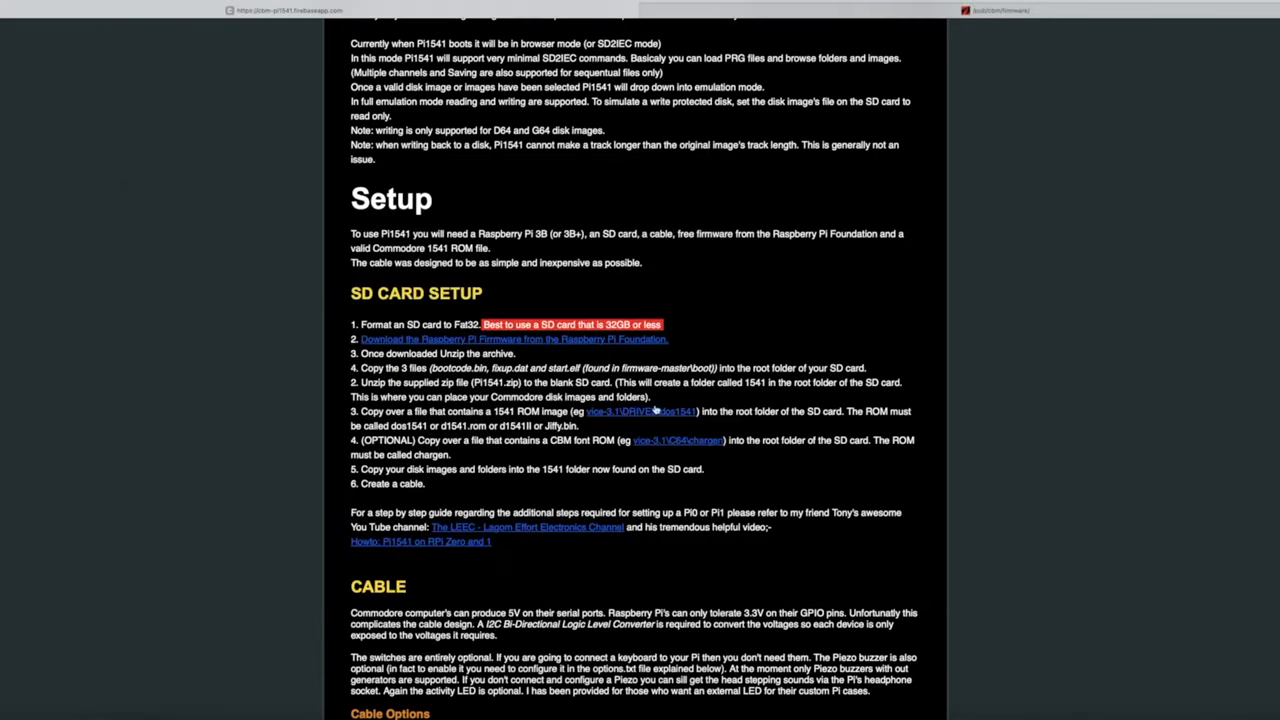
pyautogui.moveTo(564, 342)
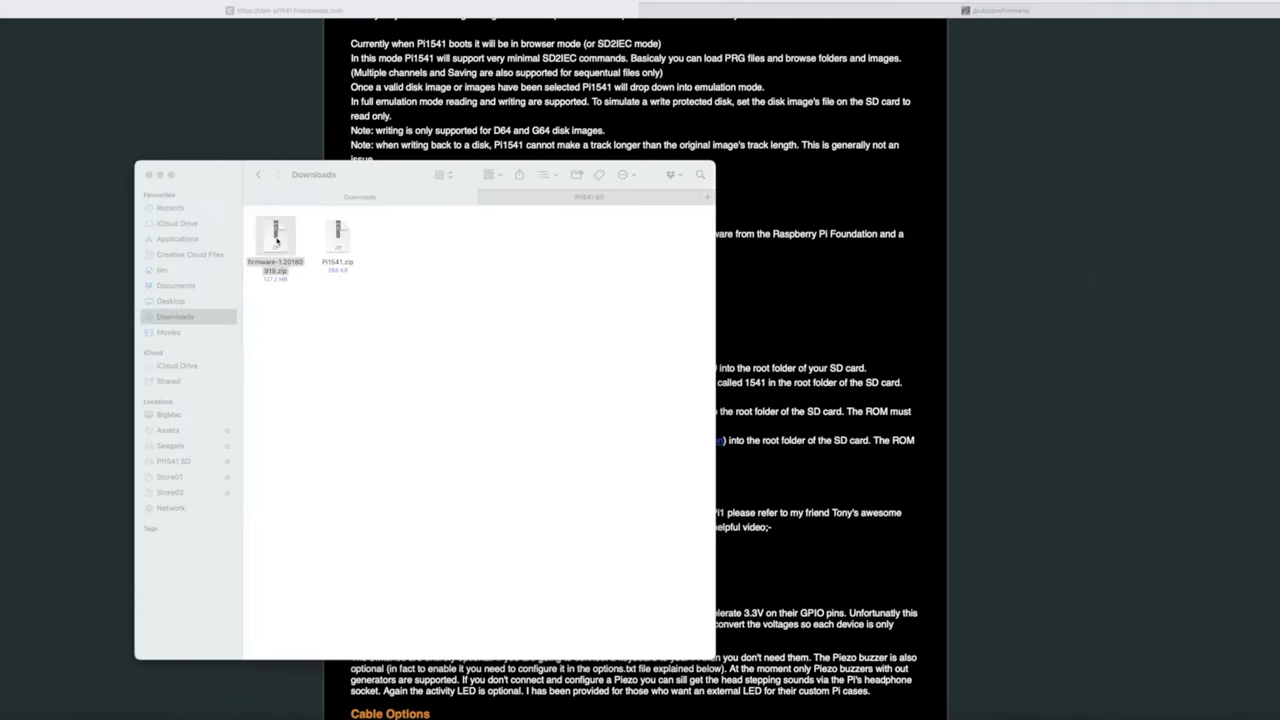
pyautogui.doubleClick(276, 238)
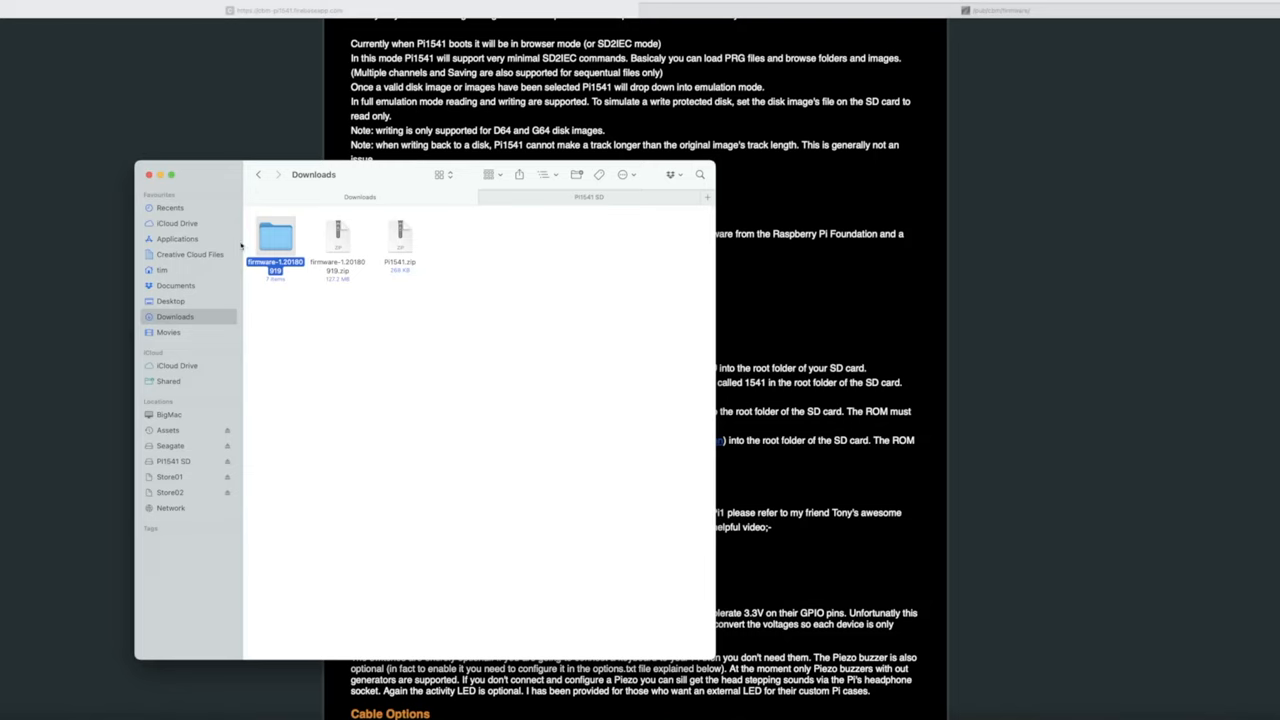
# Navigate into firmware-1.20180919/boot and begin selecting bootcode.bin, fixup.dat and start.elf.
pyautogui.doubleClick(276, 236)
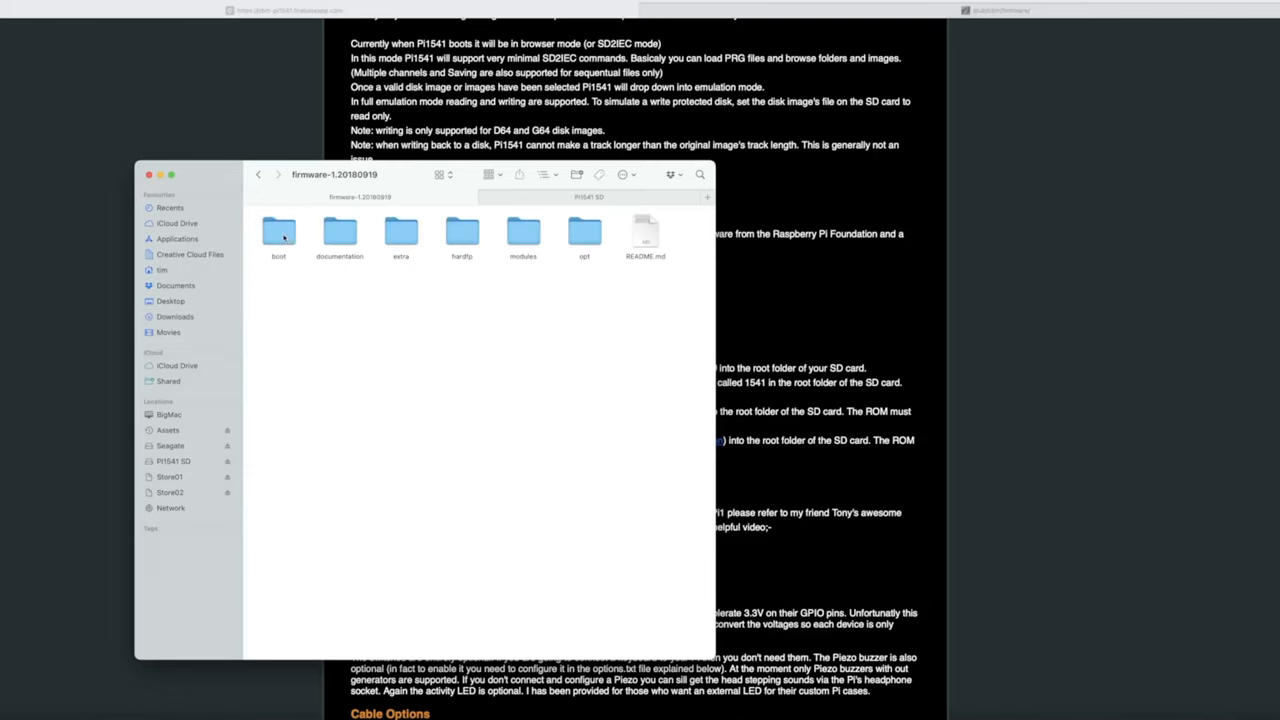
pyautogui.doubleClick(278, 230)
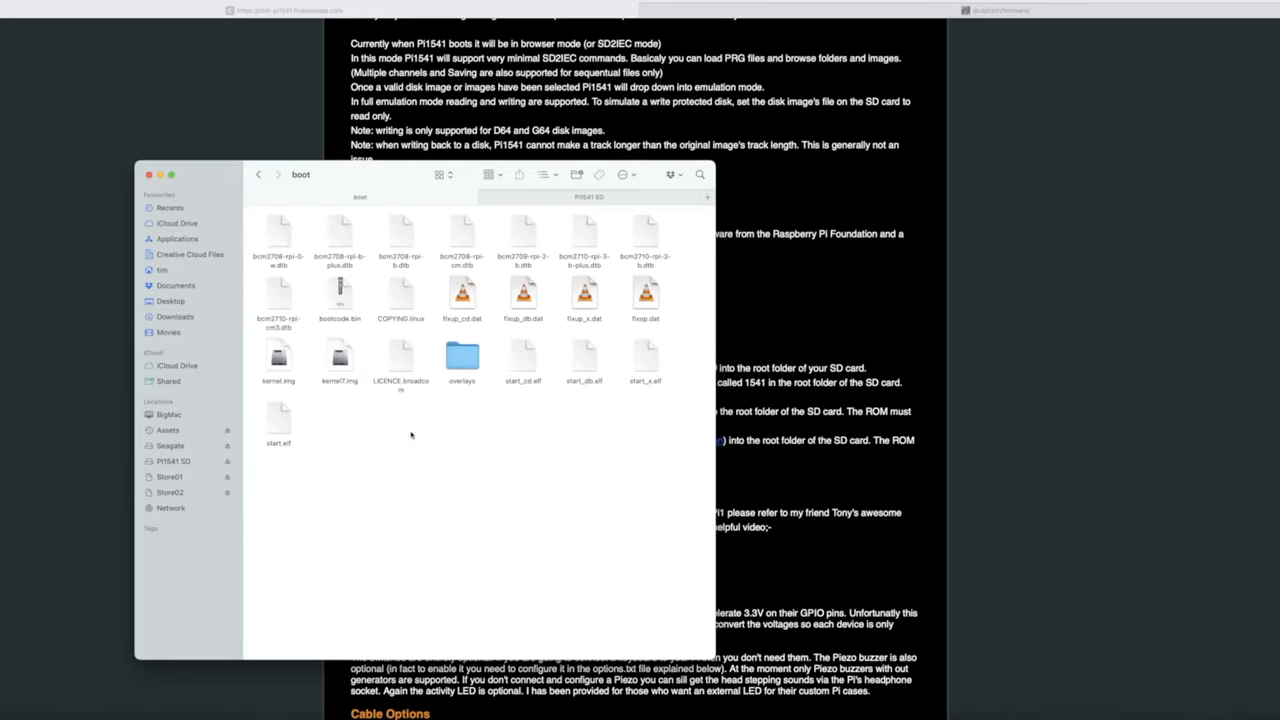
pyautogui.click(340, 296)
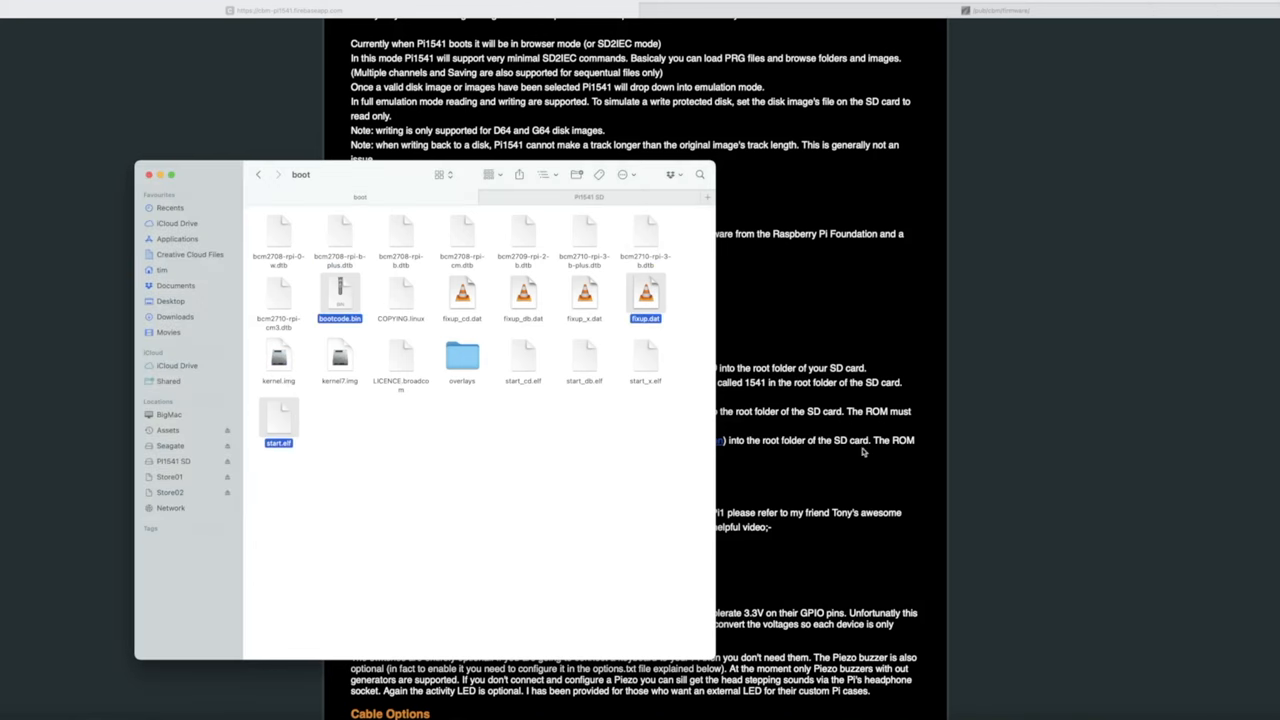
pyautogui.moveTo(364, 188)
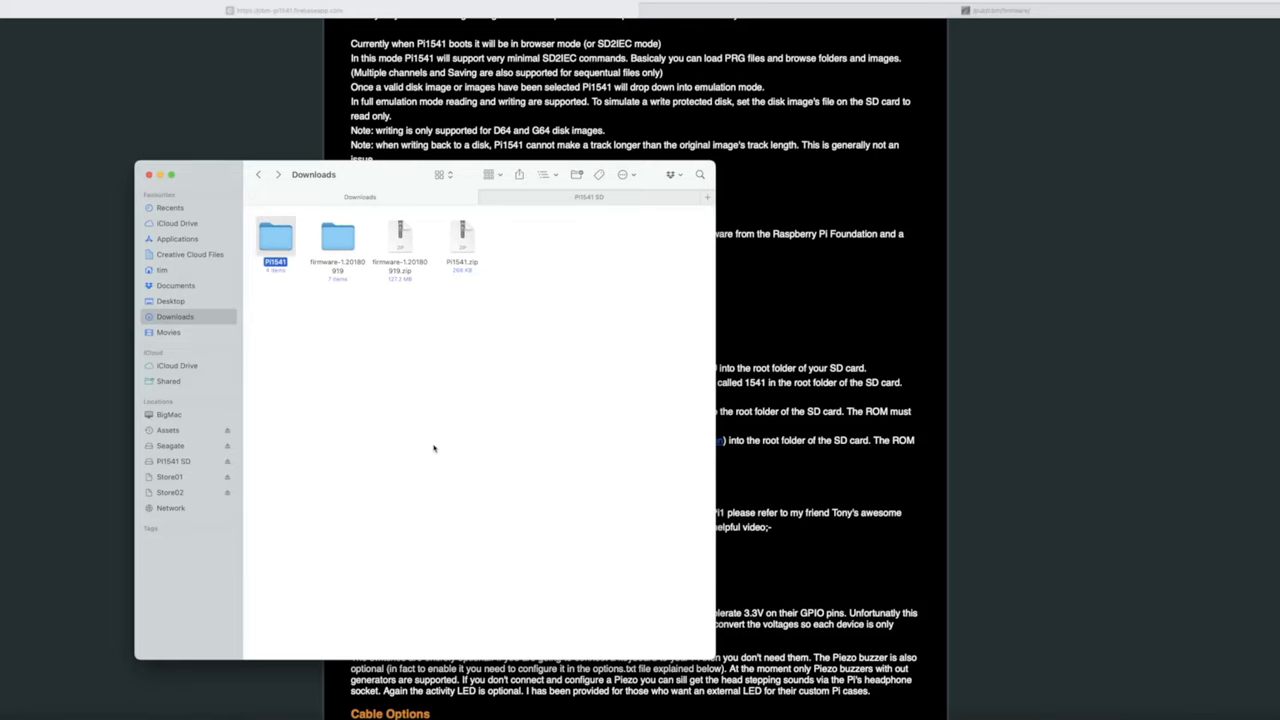
# Select all four items in the unzipped Pi1541 folder: 1541 folder, config.txt, kernel.img, options.txt.
pyautogui.doubleClick(276, 236)
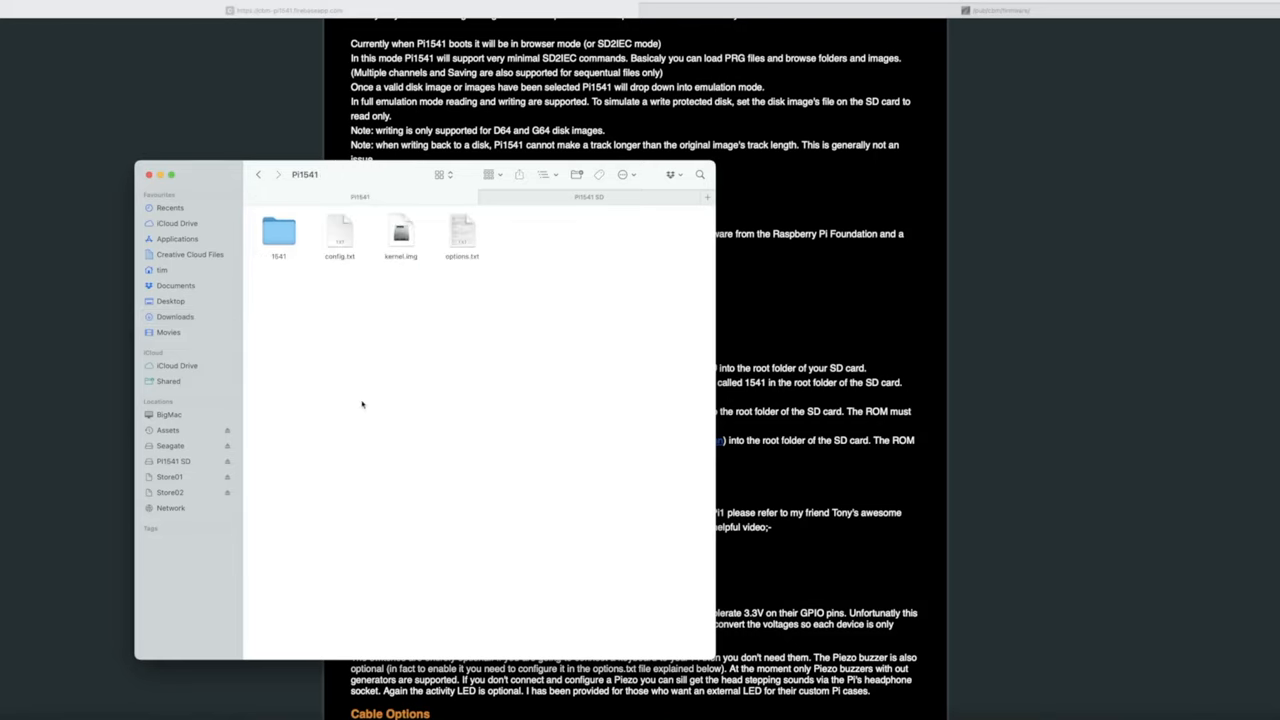
pyautogui.press('cmd+a')
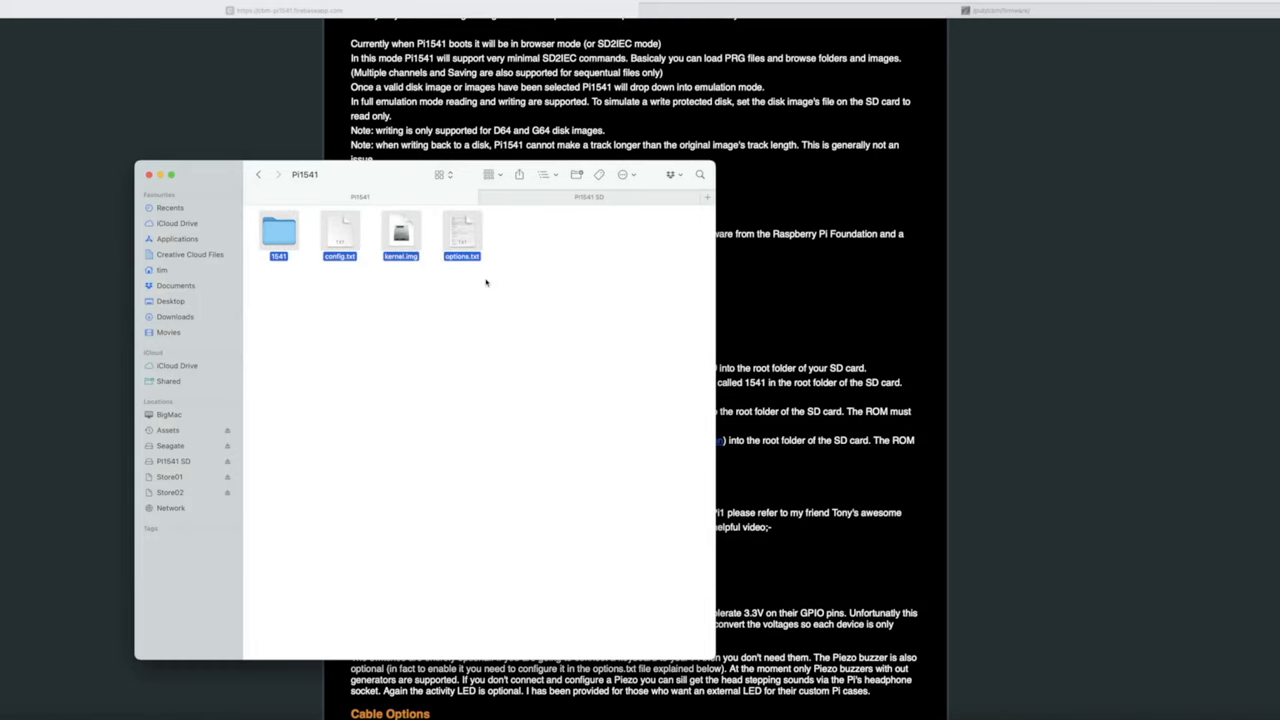
pyautogui.moveTo(462, 234)
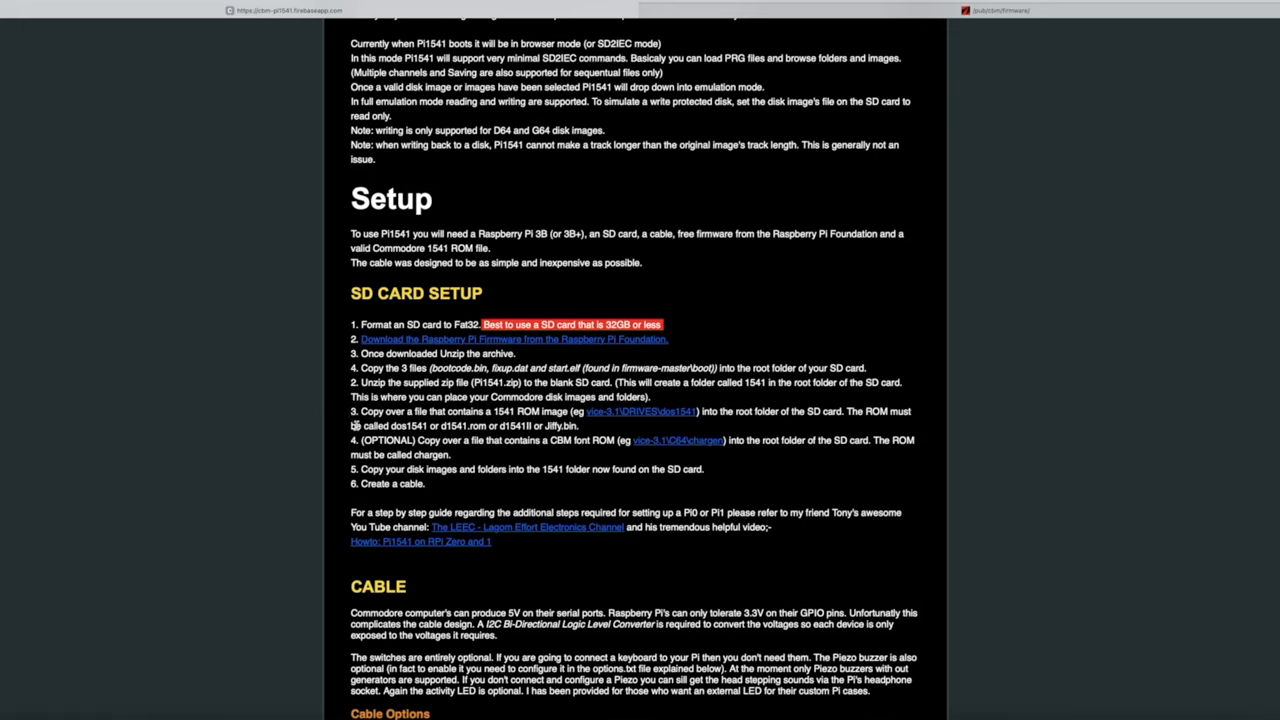
pyautogui.moveTo(1088, 100)
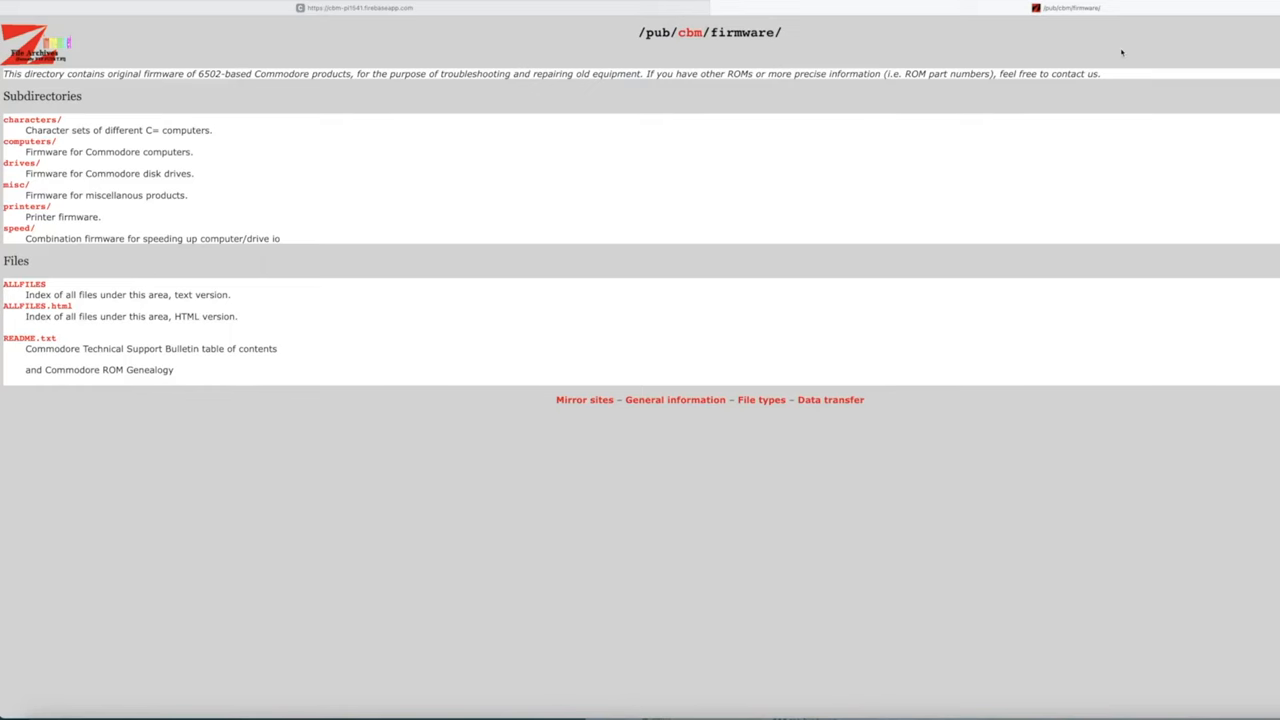
# Browse zimmers.net into drives/new/1541 and look through the 1541 ROM .bin files.
pyautogui.click(16, 162)
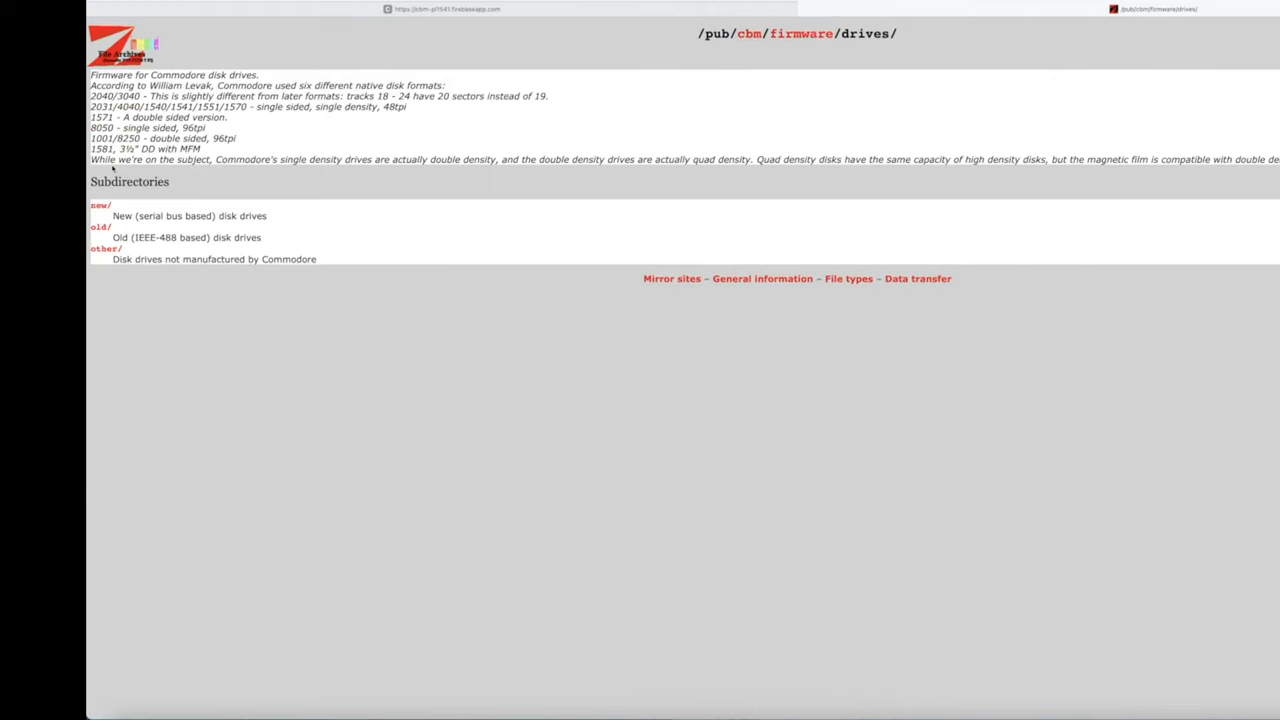
pyautogui.click(100, 204)
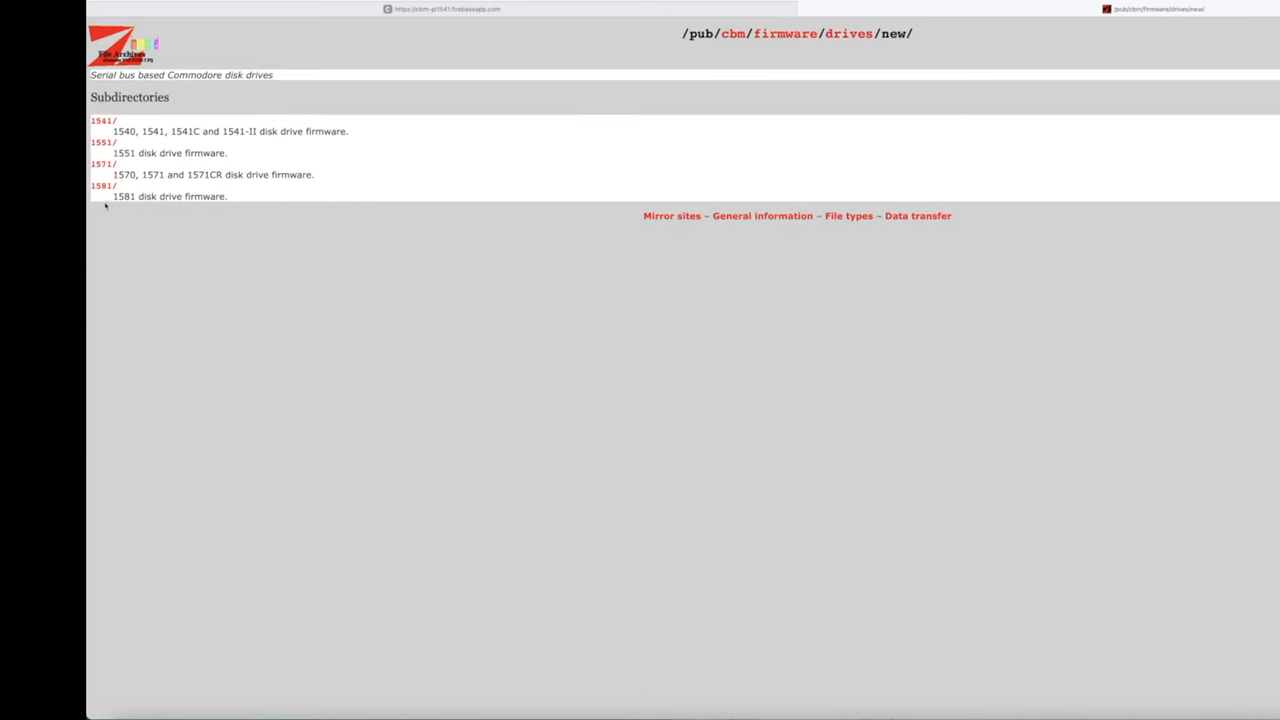
pyautogui.click(100, 120)
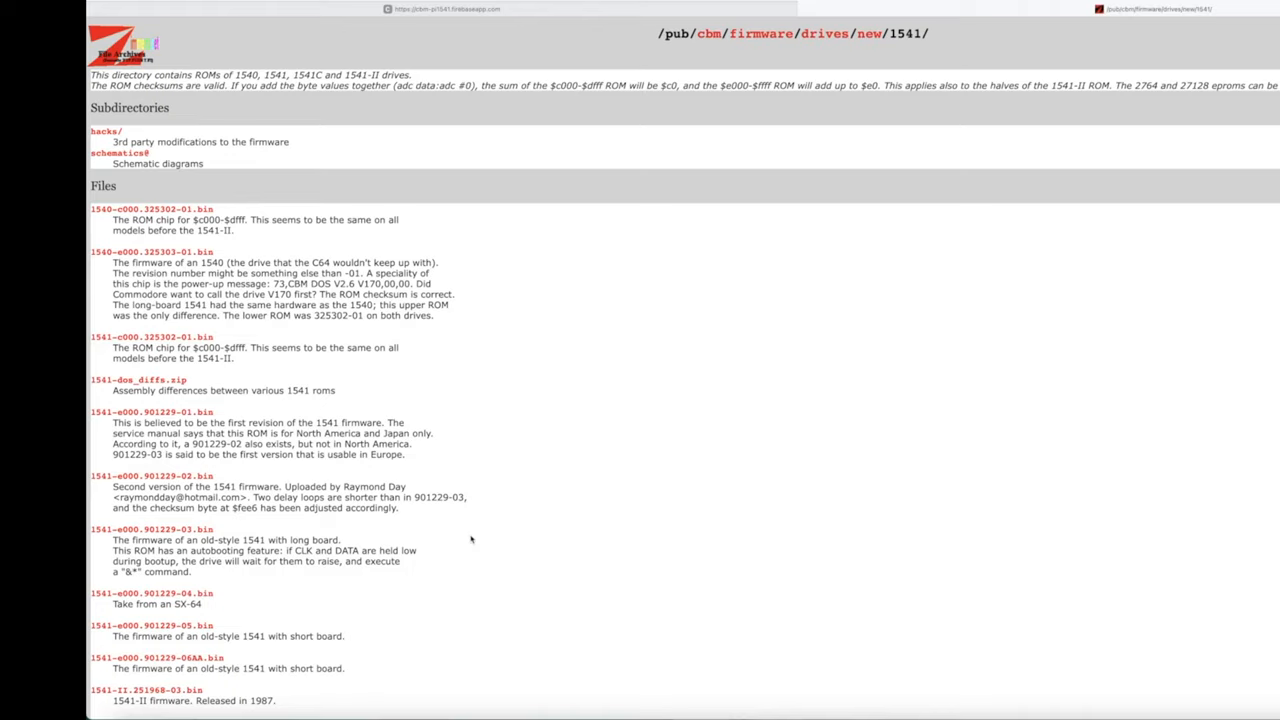
pyautogui.scroll(-3)
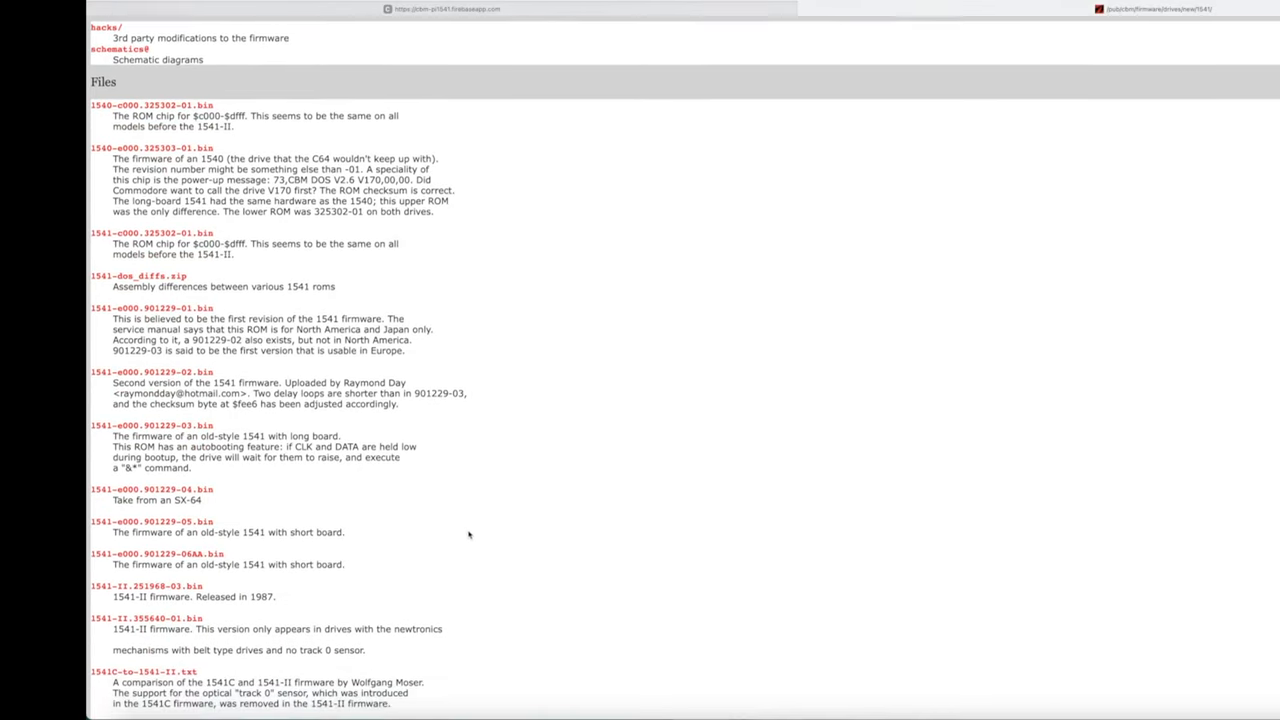
pyautogui.scroll(-3)
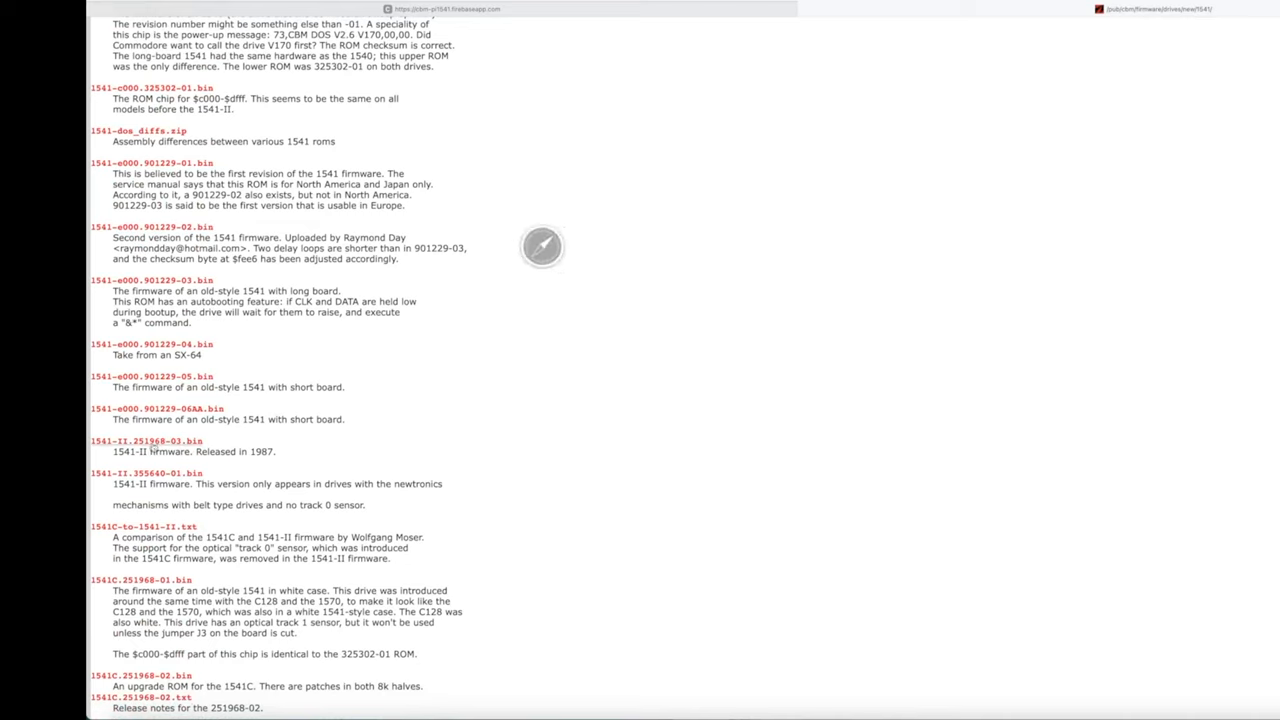
pyautogui.moveTo(624, 228)
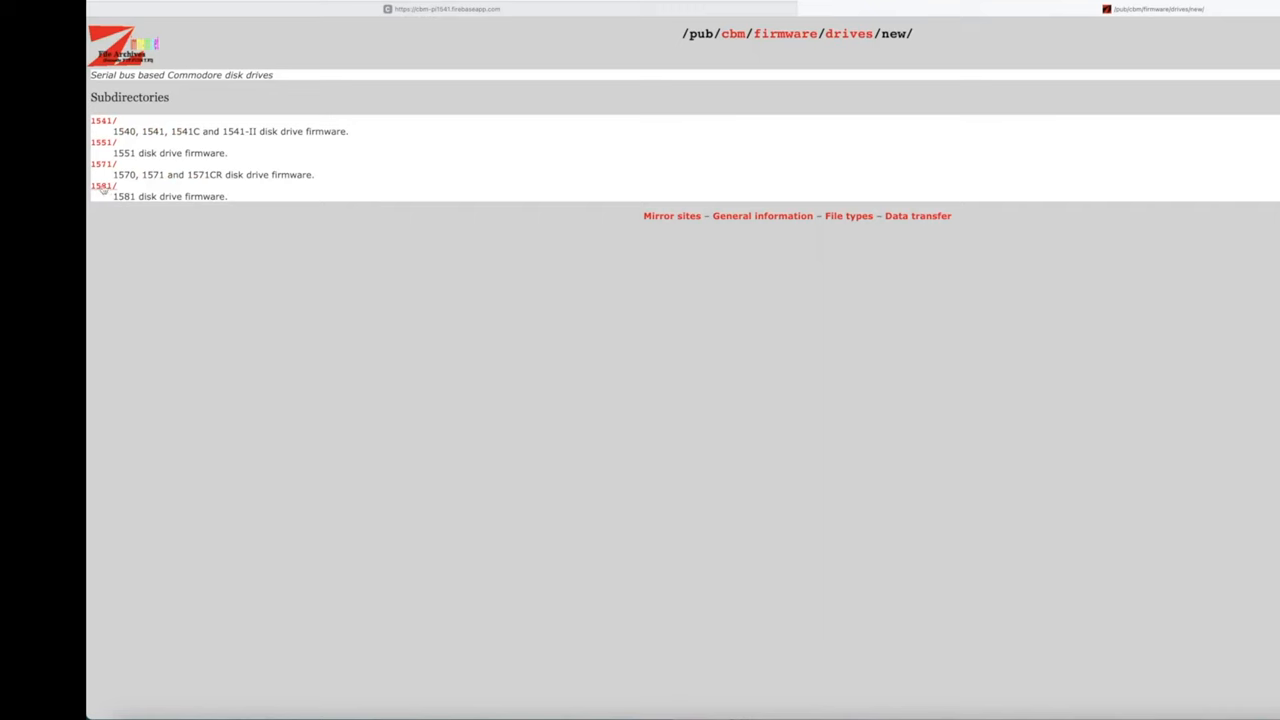
# Visit the 1581 firmware listing, then back out to the top-level /pub/cbm/firmware/ directory.
pyautogui.click(100, 186)
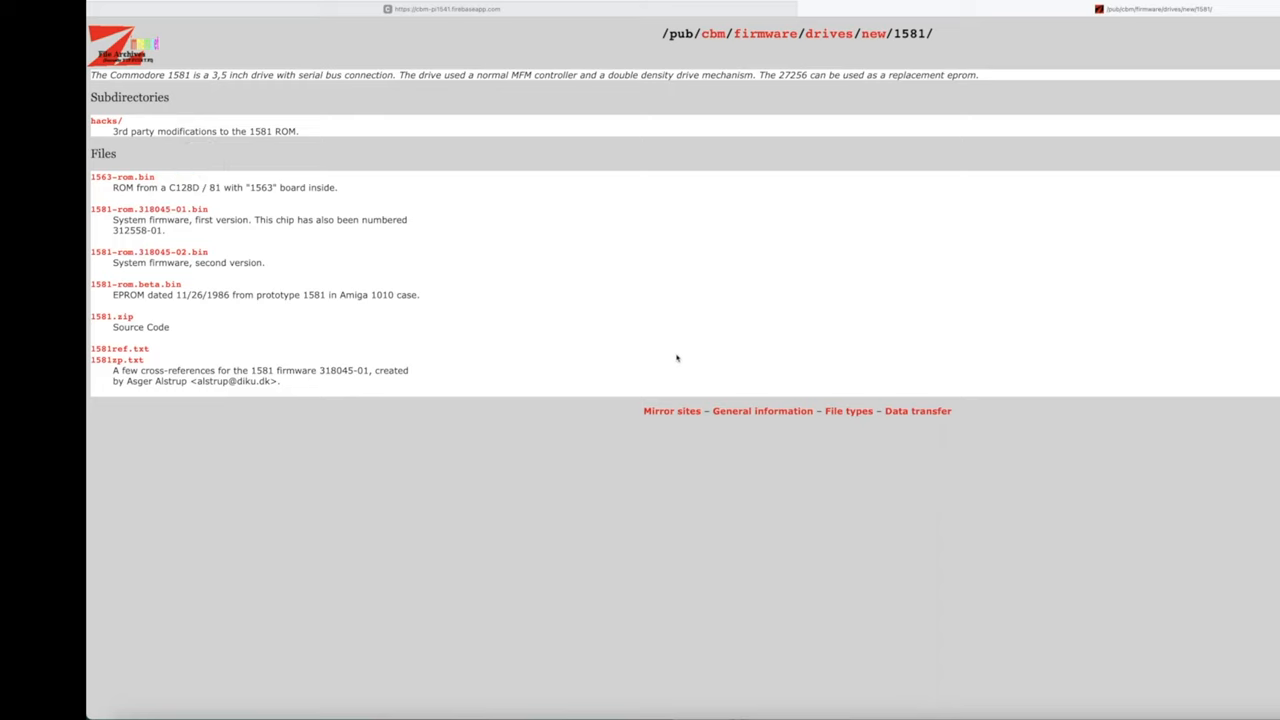
pyautogui.click(828, 32)
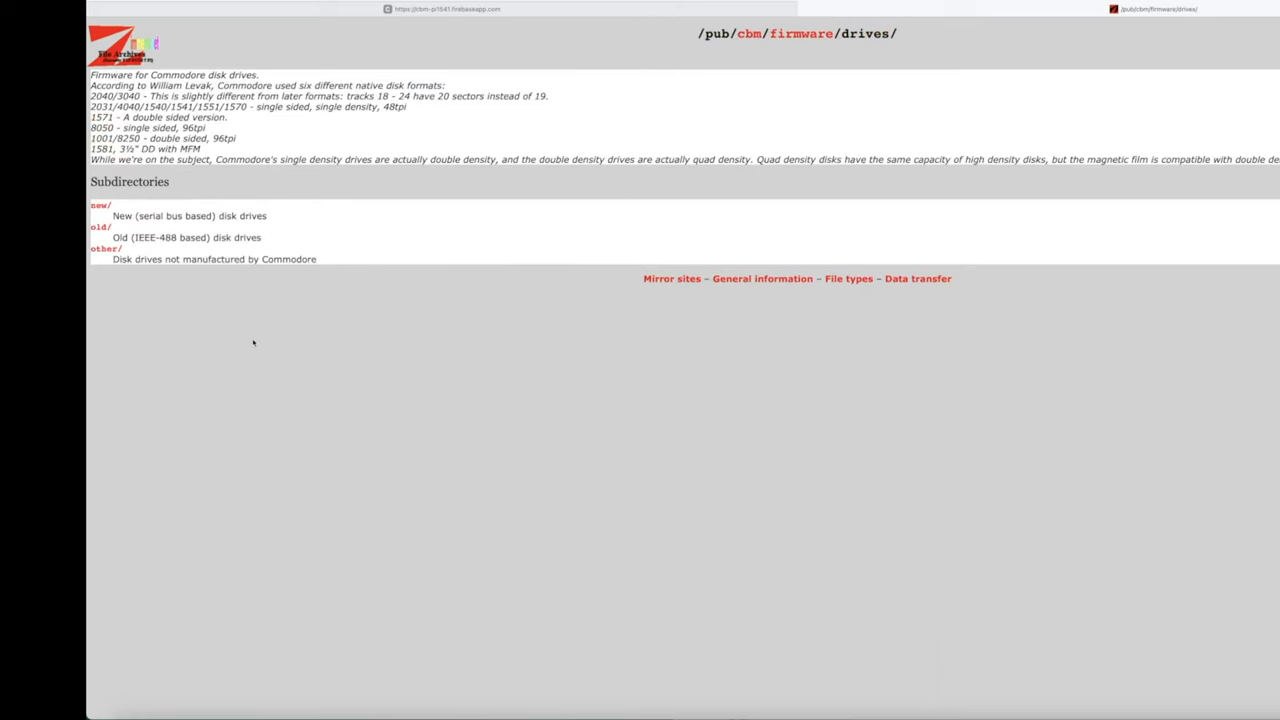
pyautogui.click(800, 32)
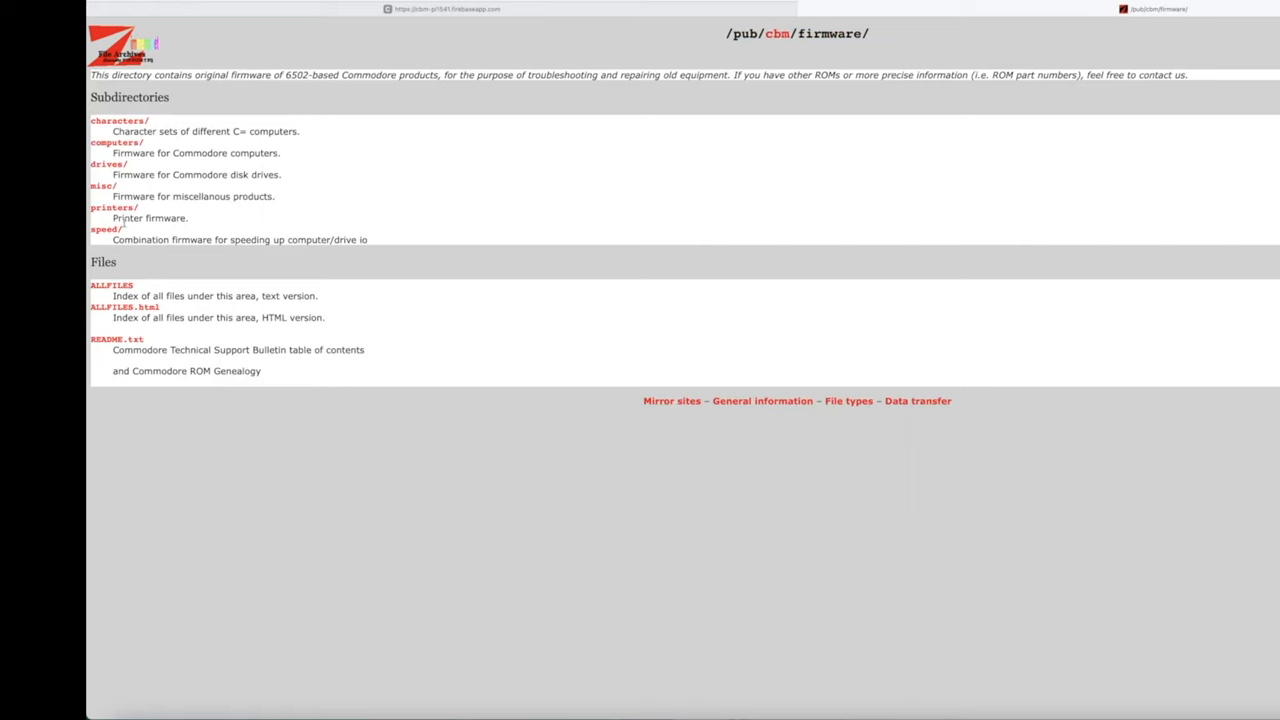
# Browse the characters directory and its C64 character ROM descriptions.
pyautogui.click(118, 120)
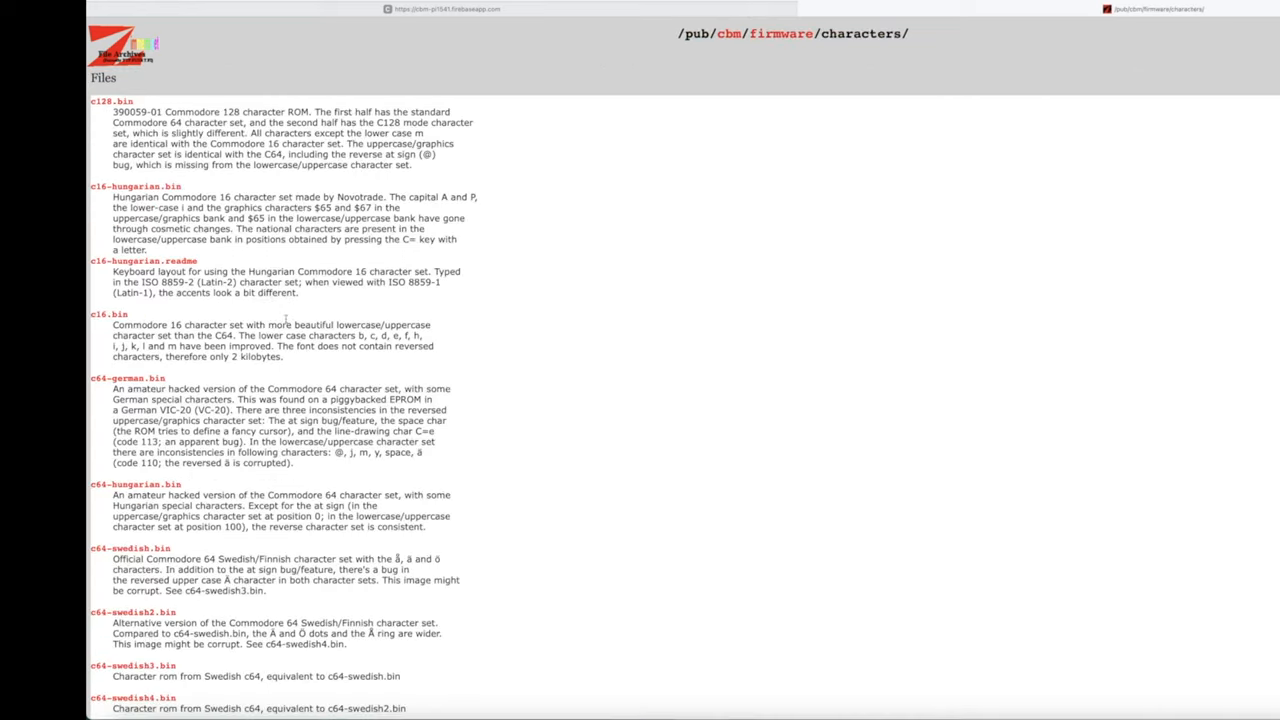
pyautogui.scroll(-3)
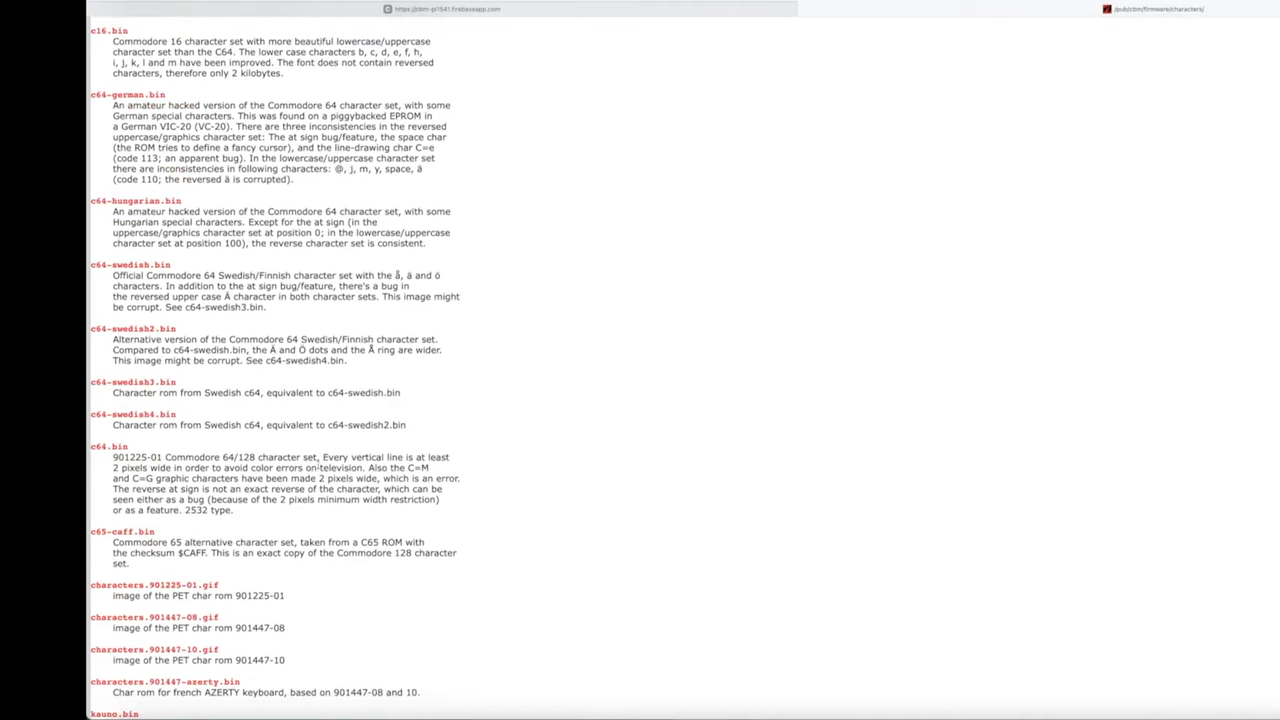
pyautogui.scroll(-3)
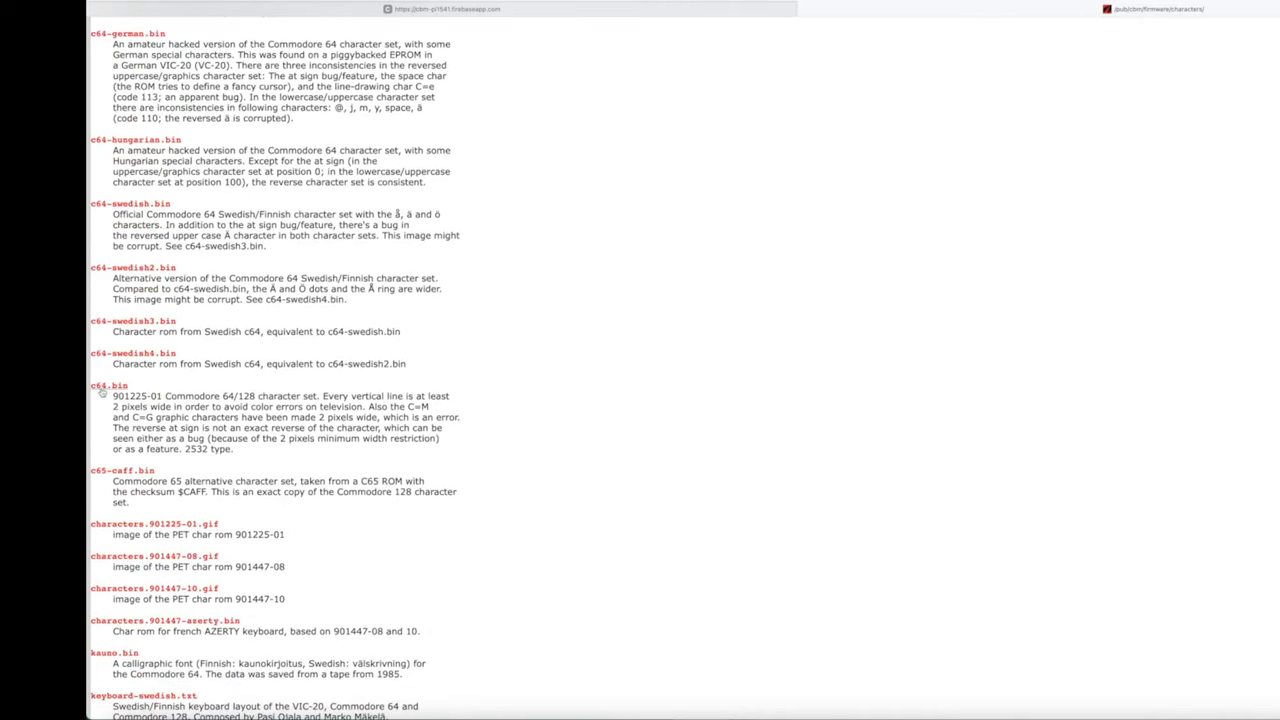
pyautogui.moveTo(254, 384)
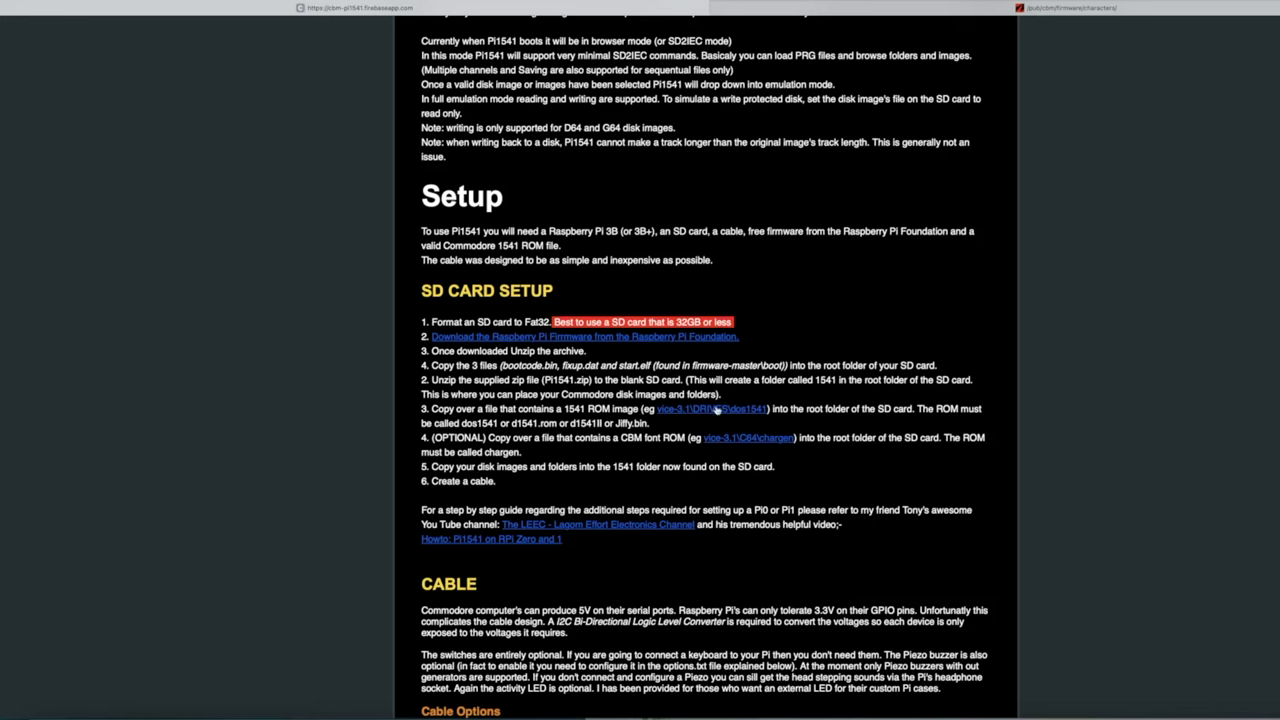
pyautogui.moveTo(480, 432)
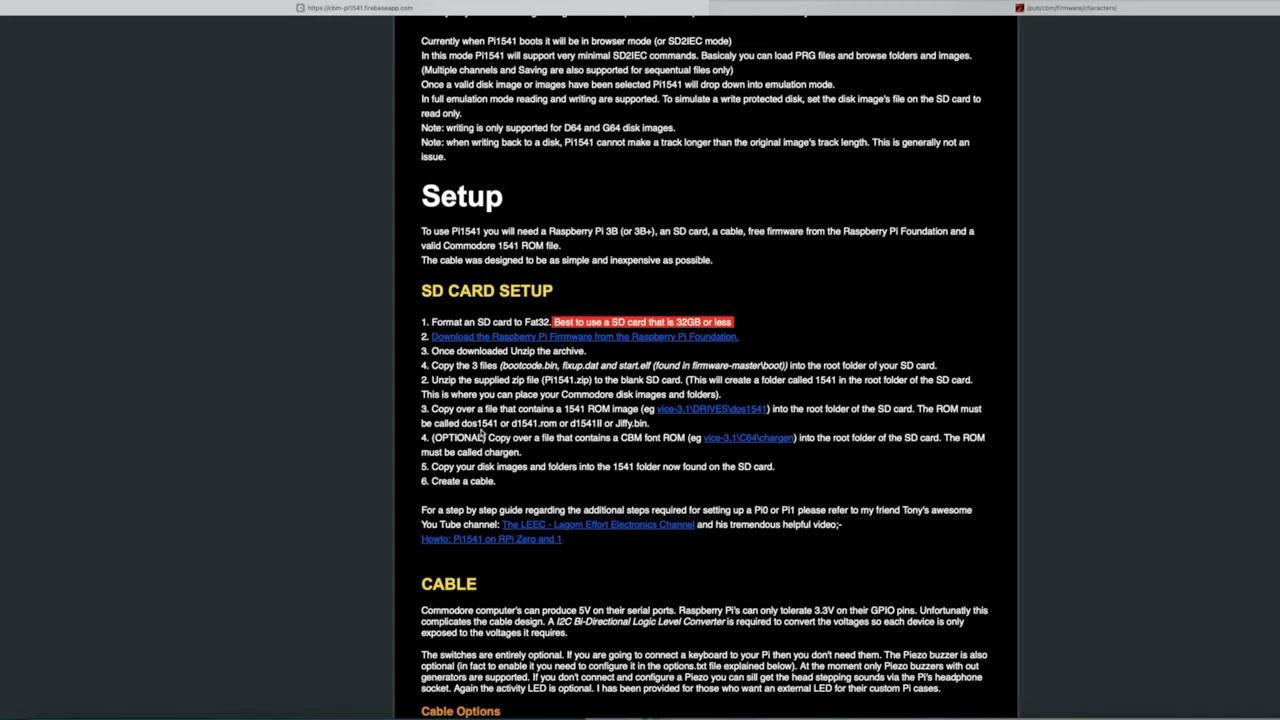
pyautogui.moveTo(532, 432)
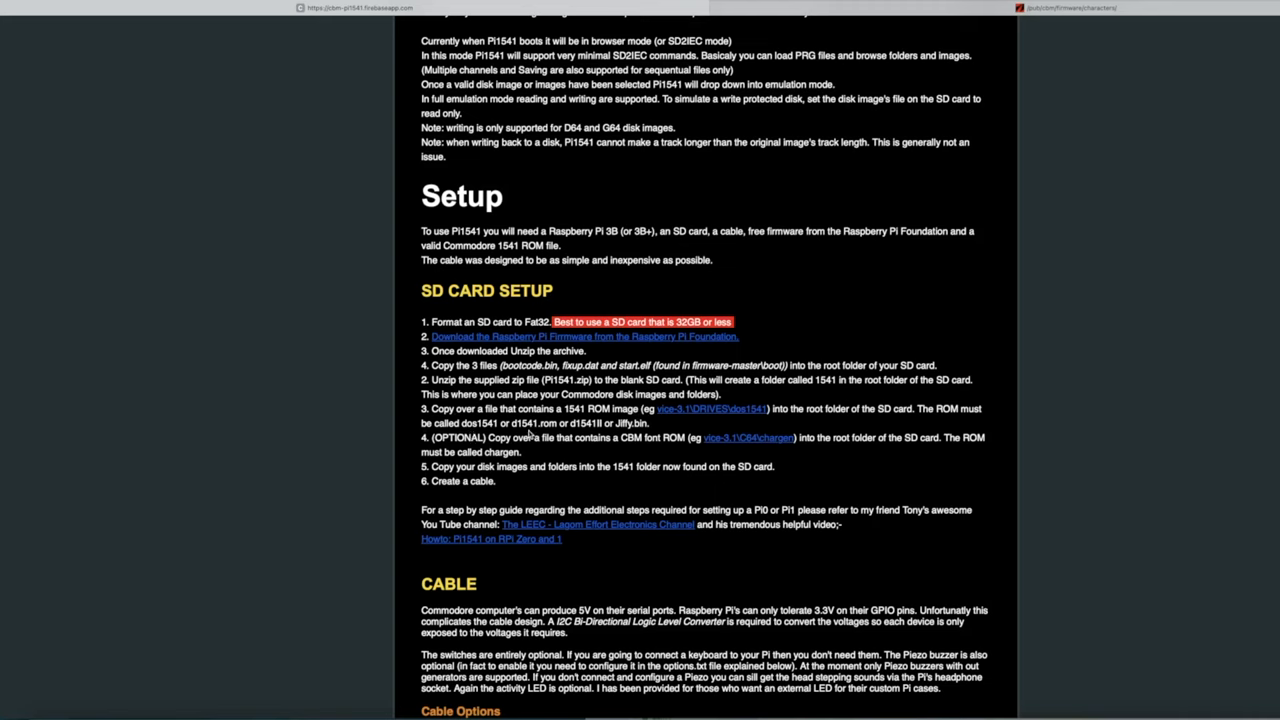
pyautogui.moveTo(596, 436)
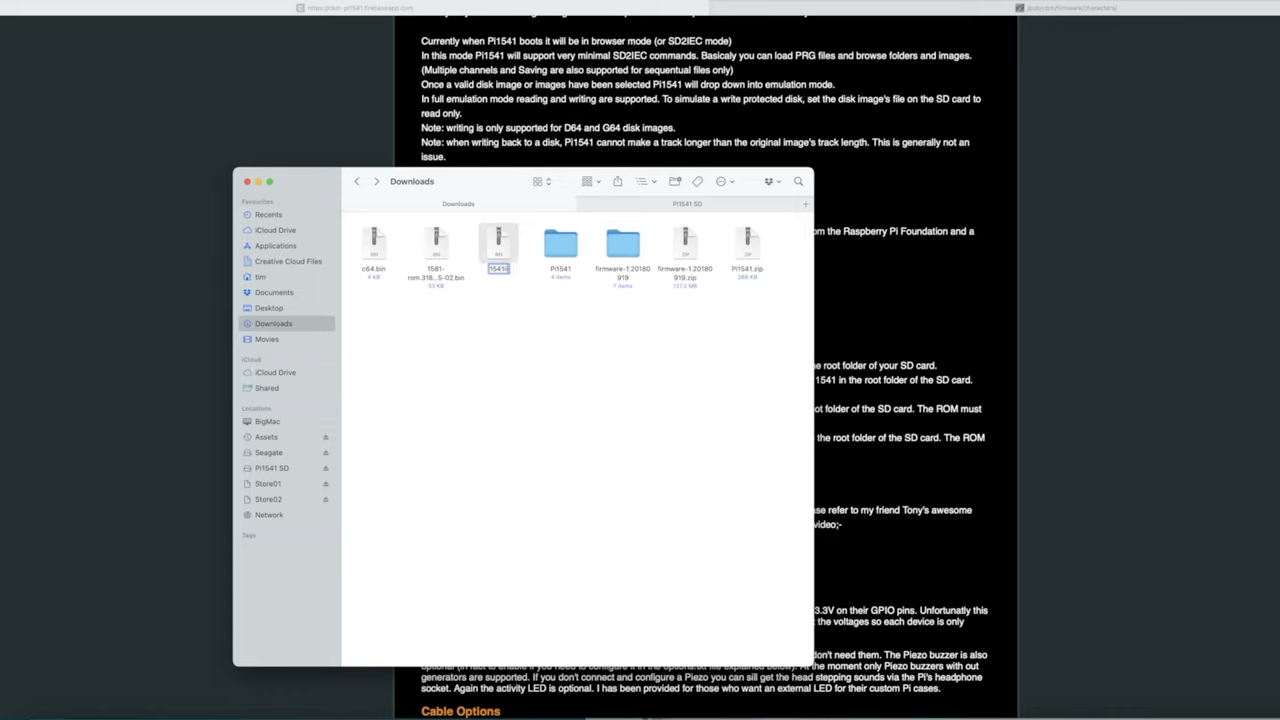
# Rename the 1541 ROM and the character ROM to chargen, dropping their .bin extensions.
pyautogui.press('Return')
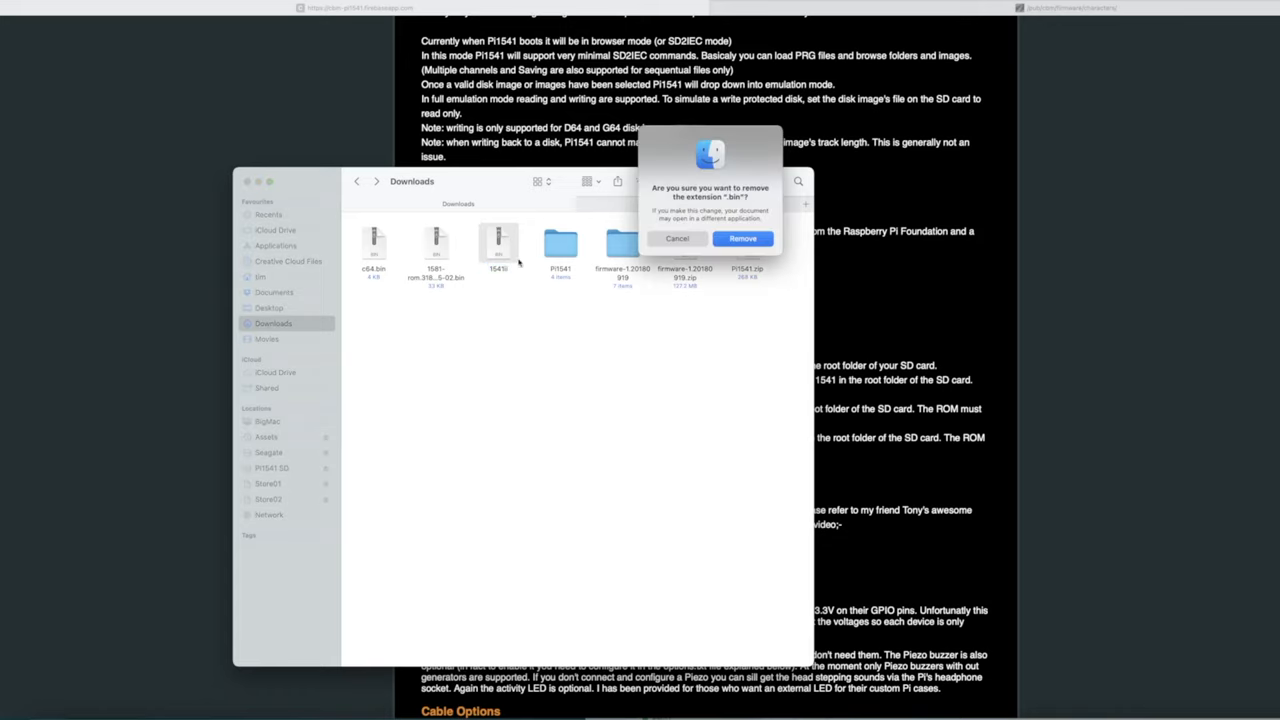
pyautogui.click(742, 238)
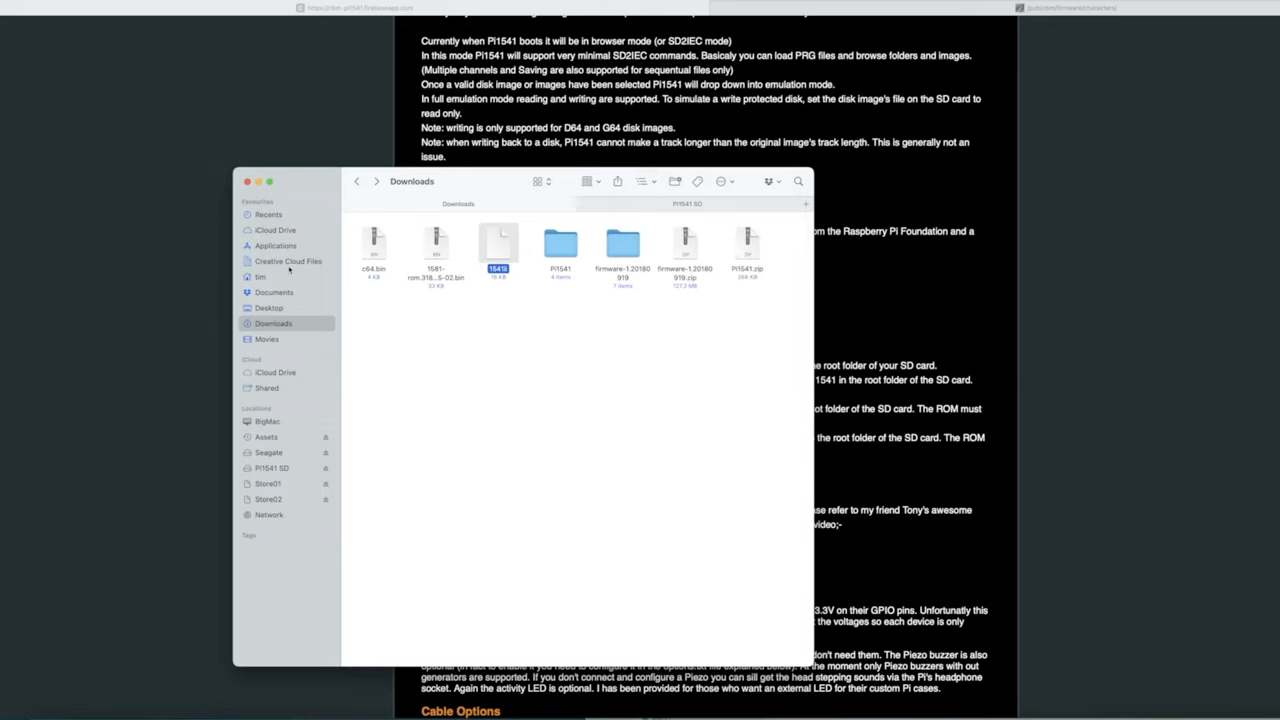
pyautogui.click(372, 250)
pyautogui.write('chargen')
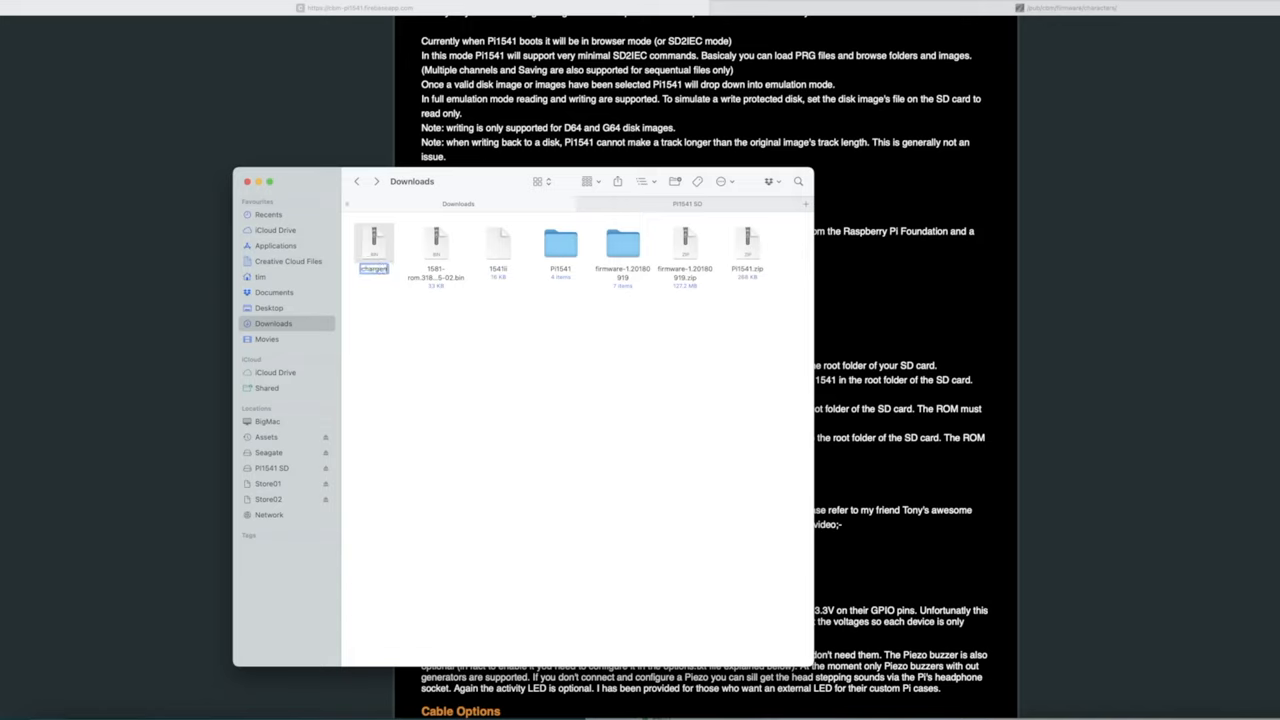
pyautogui.press('Return')
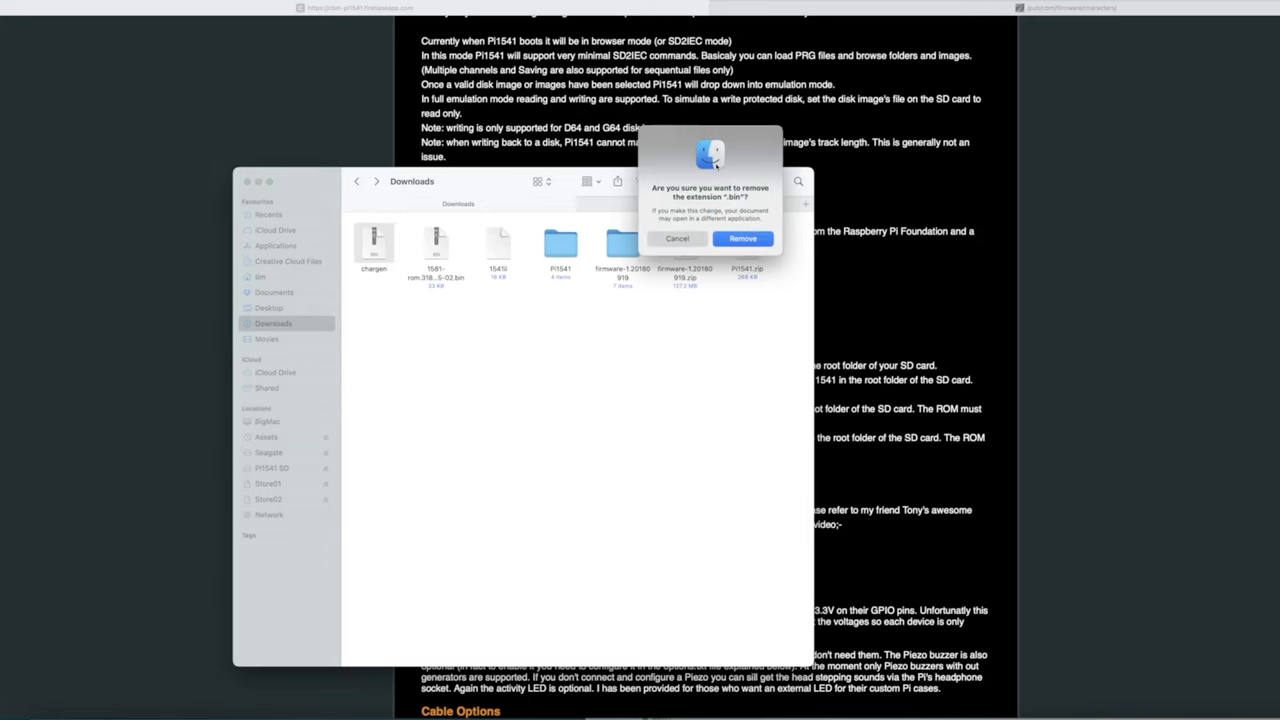
pyautogui.click(744, 238)
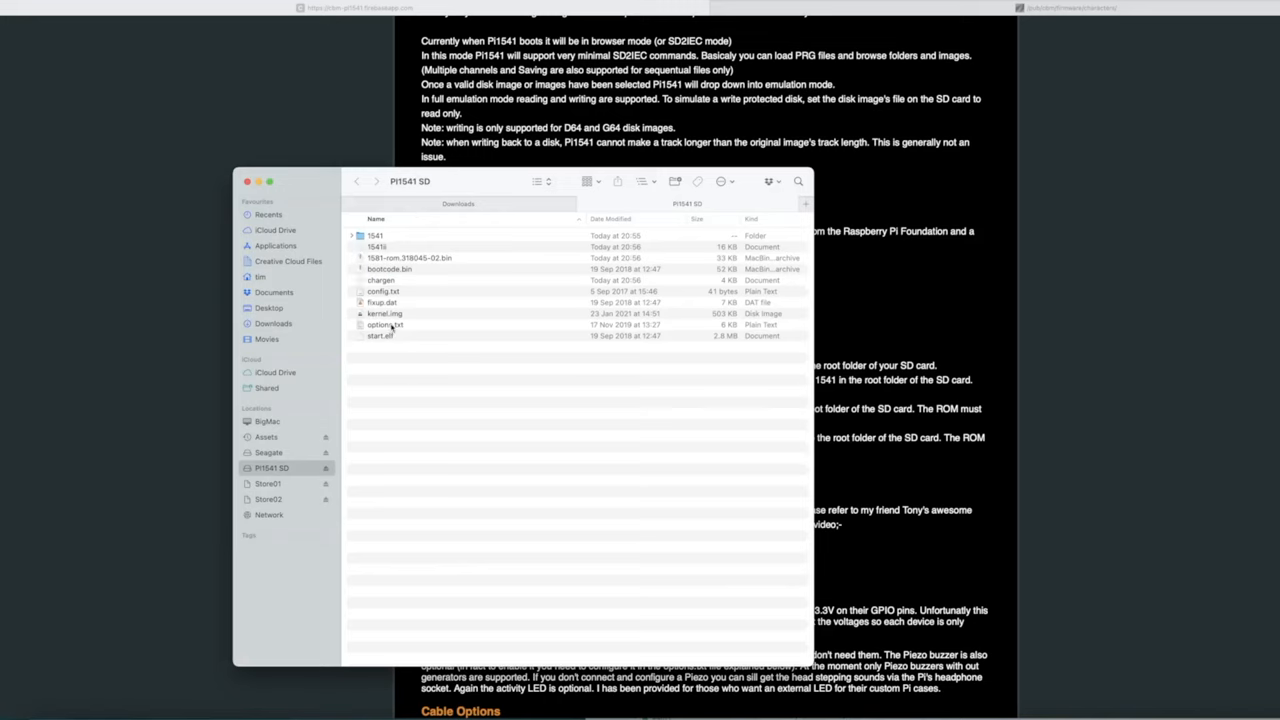
# Open options.txt from the PI1541 SD card in TextEdit.
pyautogui.click(384, 324)
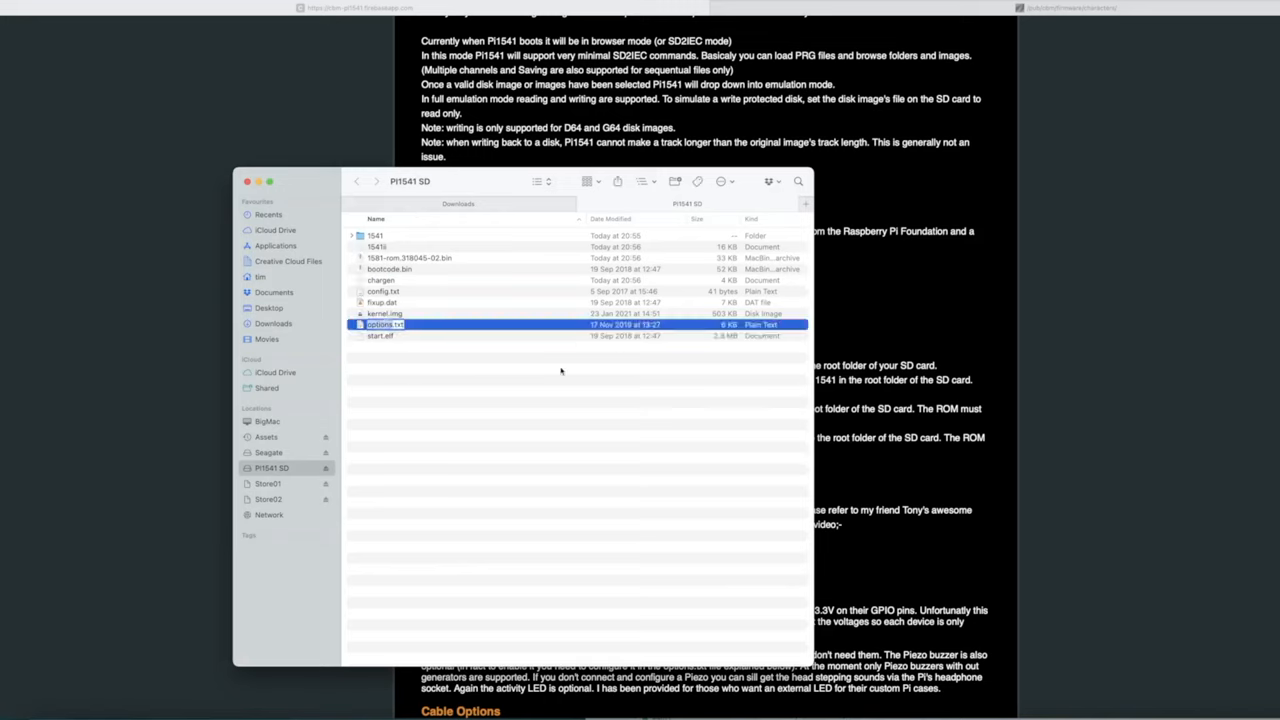
pyautogui.doubleClick(384, 324)
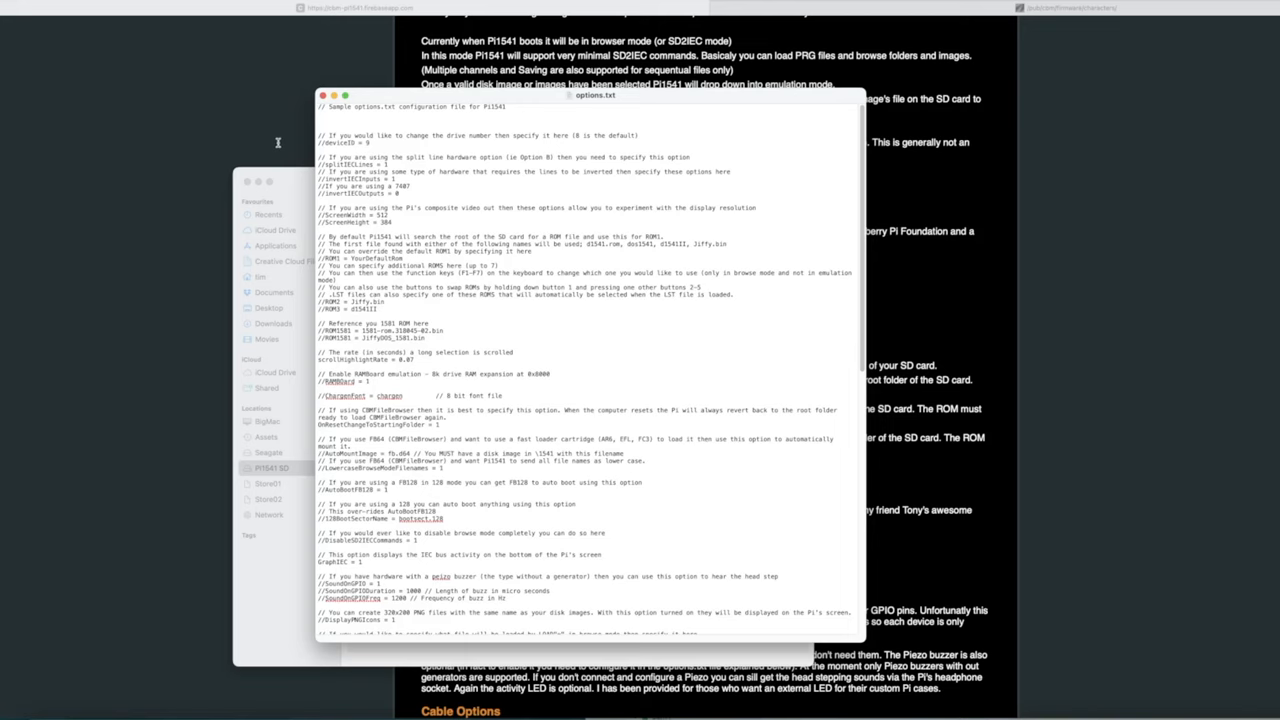
pyautogui.moveTo(328, 168)
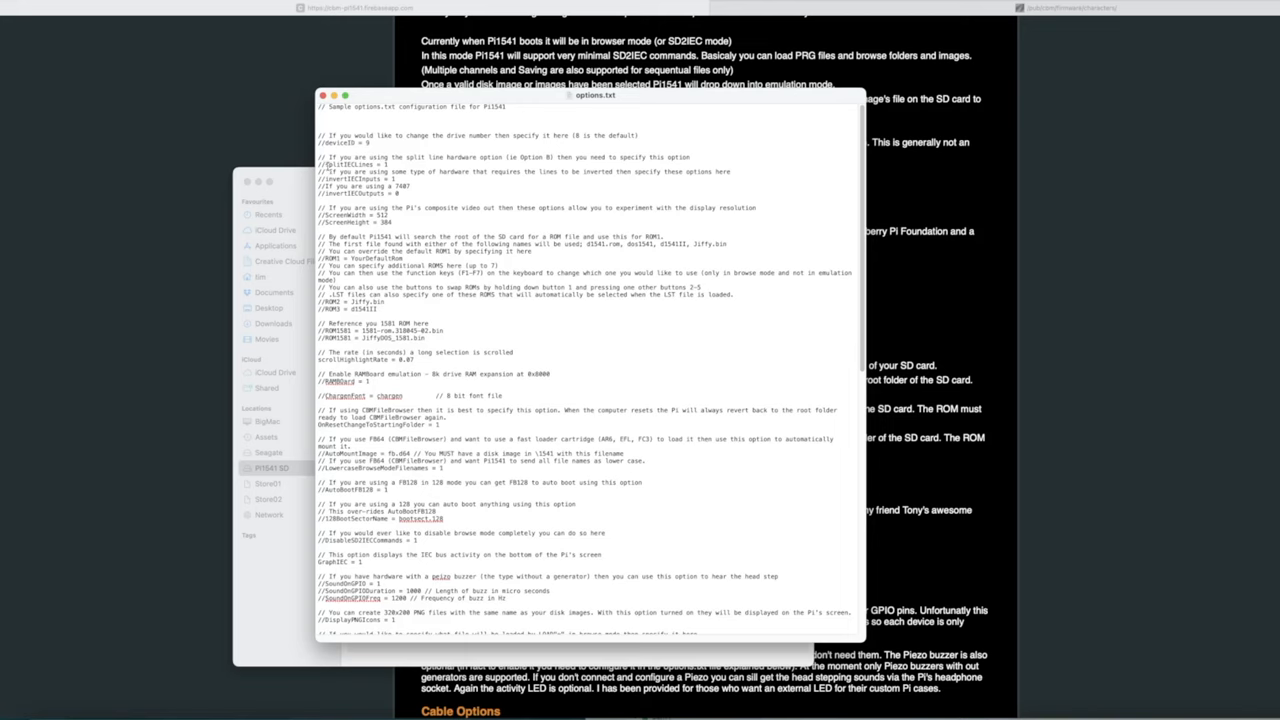
pyautogui.moveTo(470, 212)
pyautogui.write('ROM1 = 1541ii')
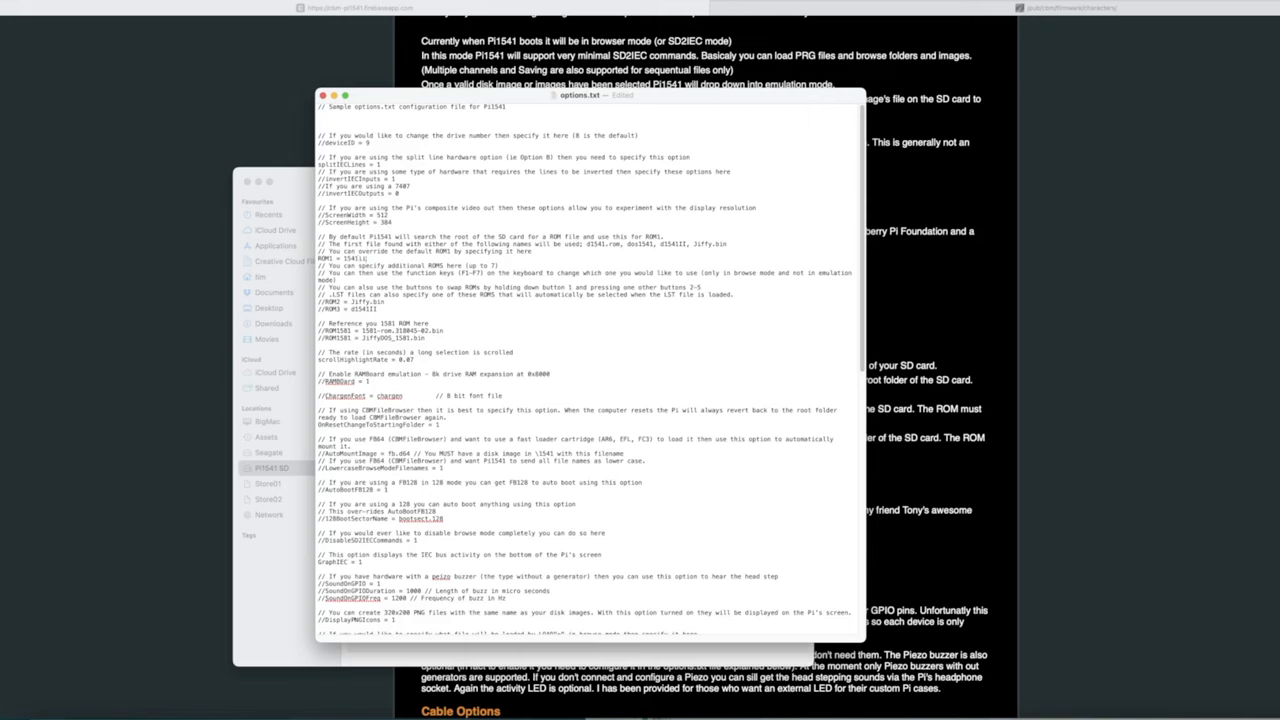
pyautogui.moveTo(1004, 290)
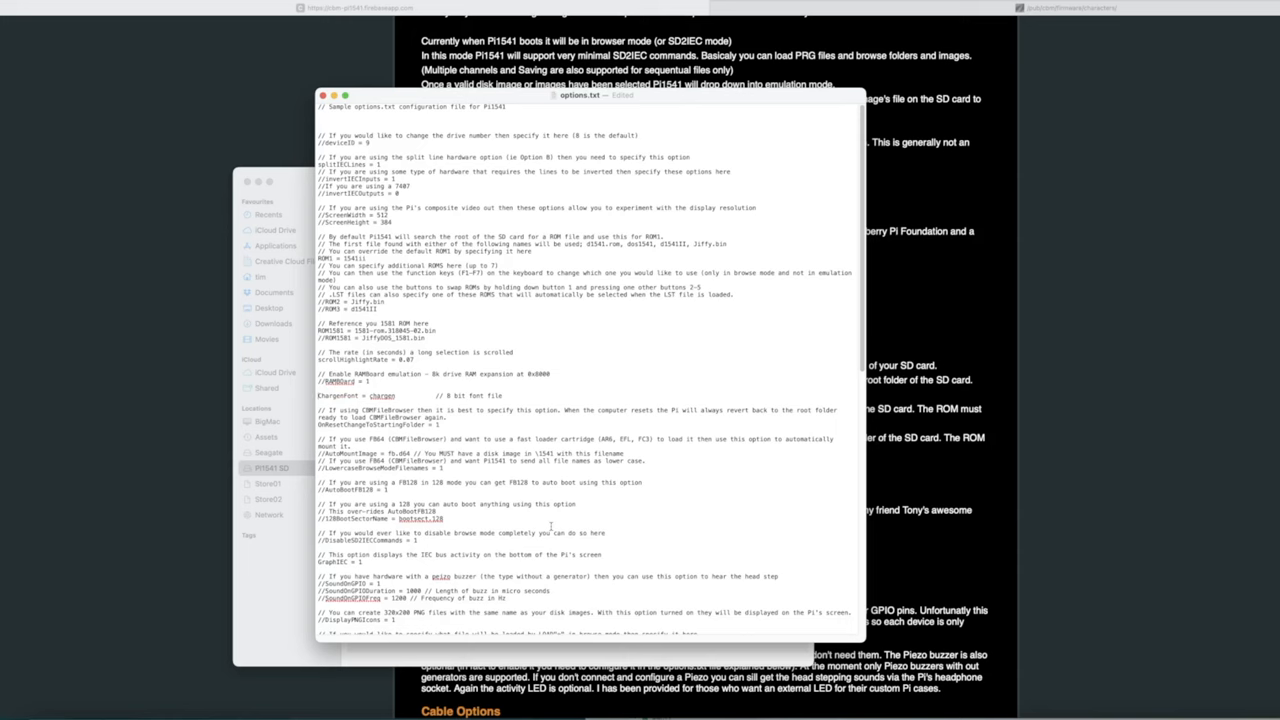
# Scroll down through options.txt to review the Pi1541 configuration settings.
pyautogui.scroll(-3)
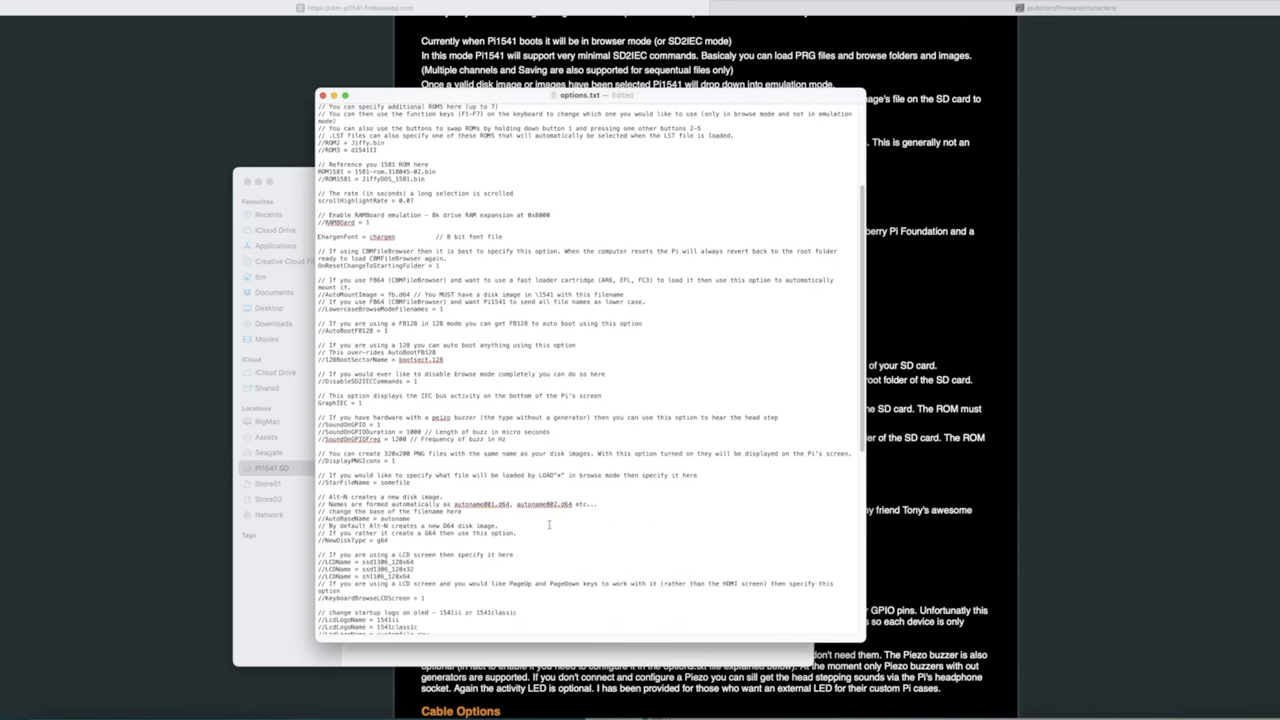
pyautogui.scroll(-3)
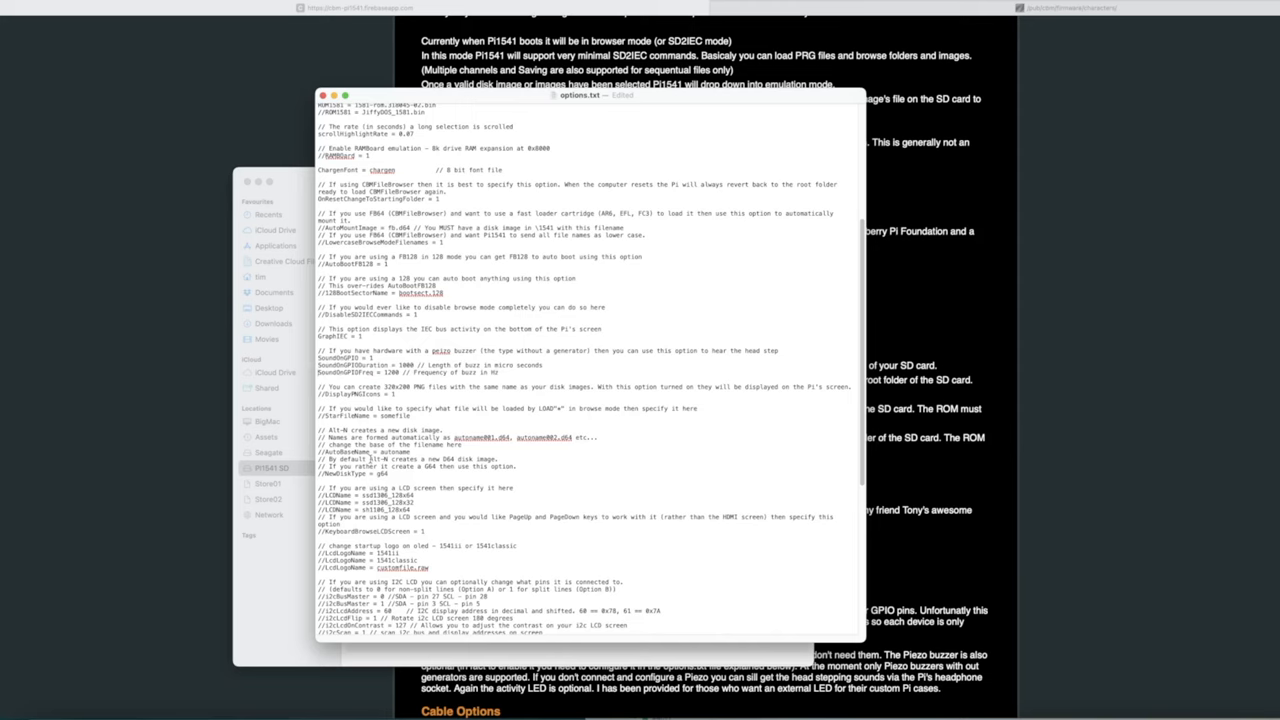
pyautogui.scroll(-3)
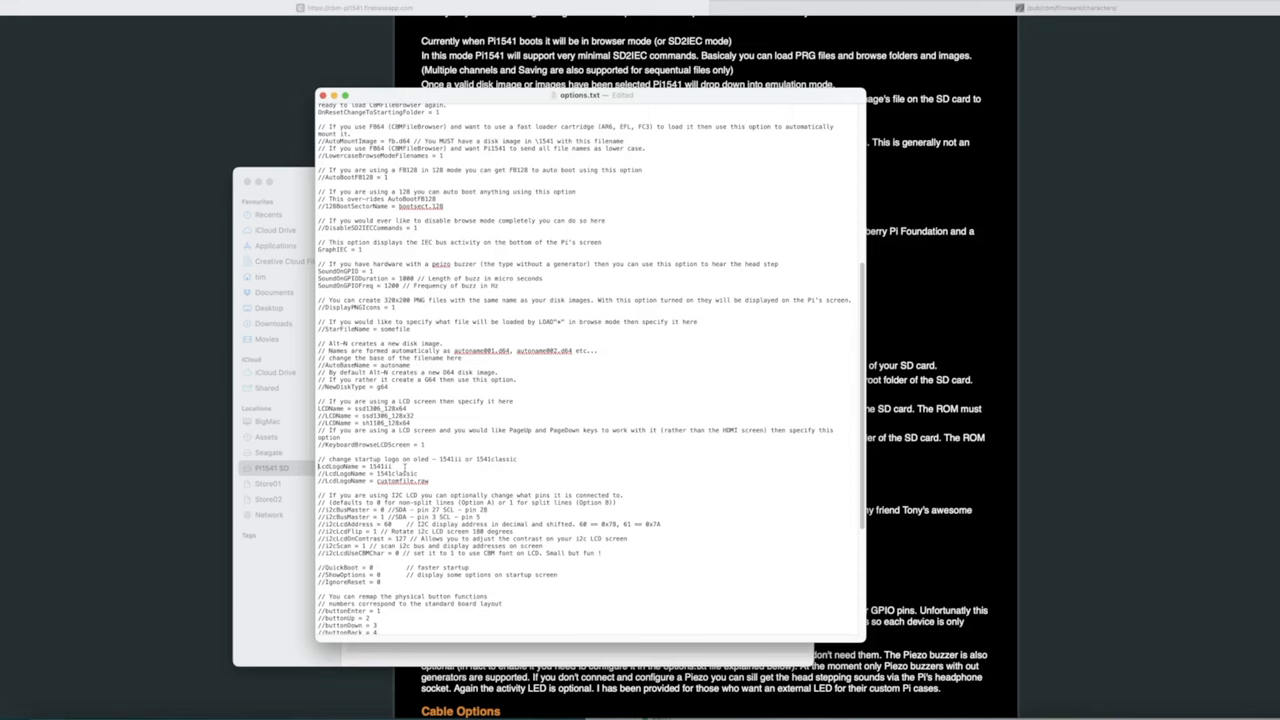
pyautogui.scroll(-3)
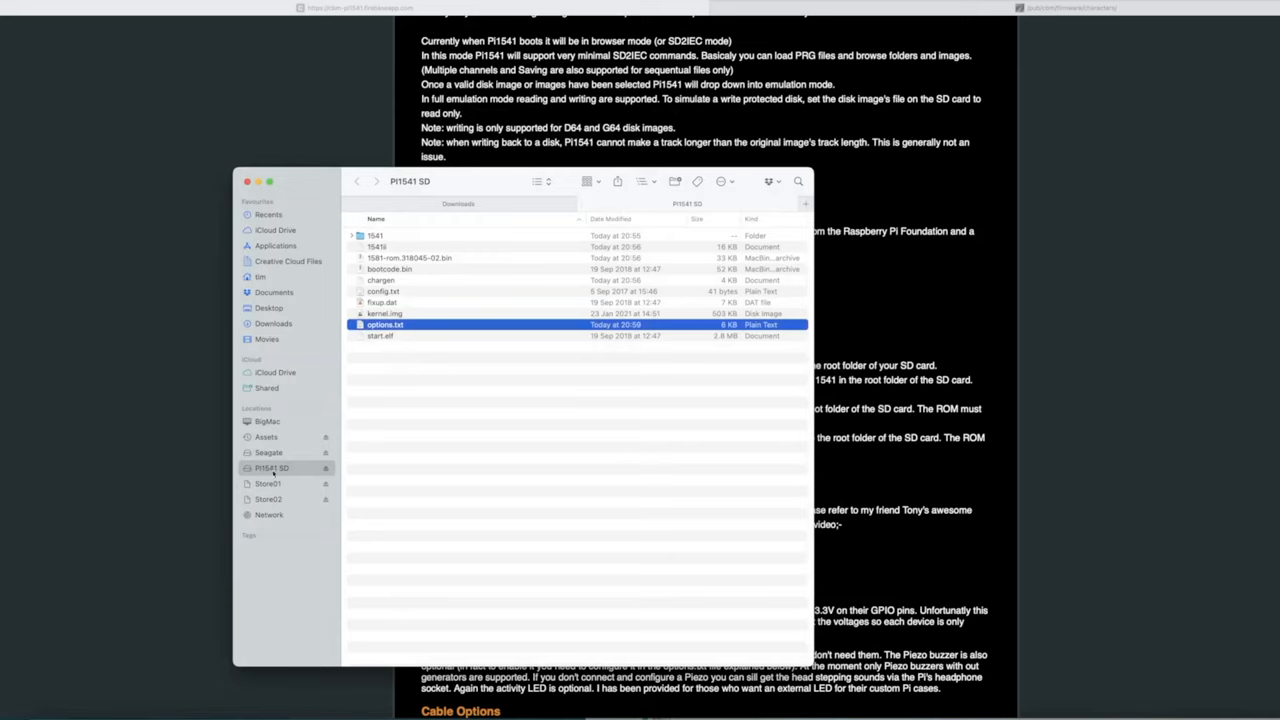
pyautogui.moveTo(328, 470)
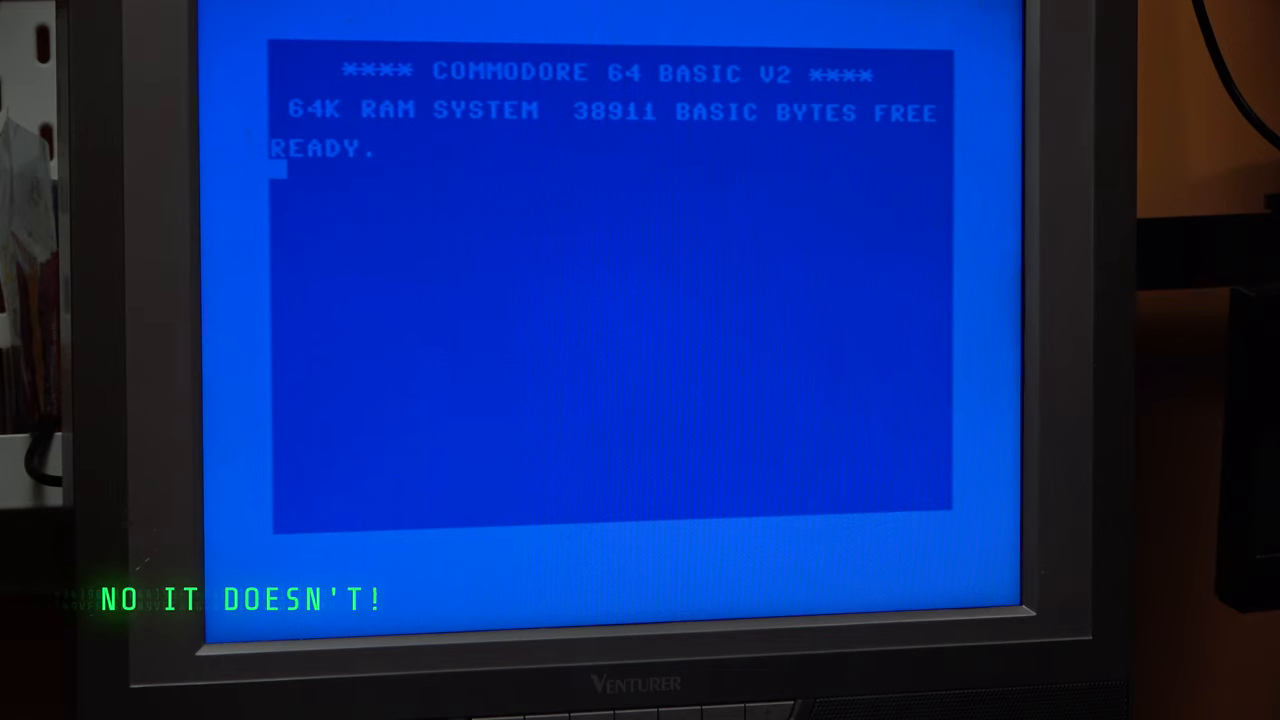
# Begin entering LOA at the C64 BASIC V2 READY prompt.
pyautogui.write('LOA')
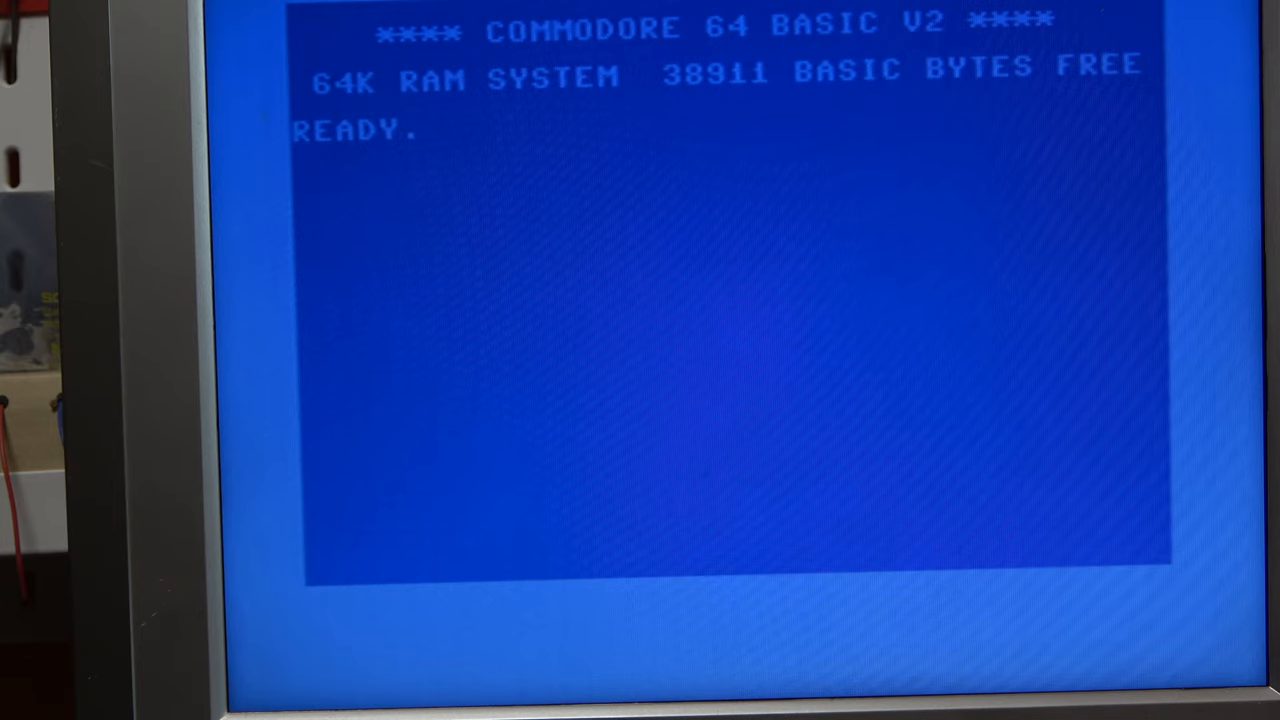
# Enter the letter L at the READY prompt to start a LOAD command.
pyautogui.write('L')
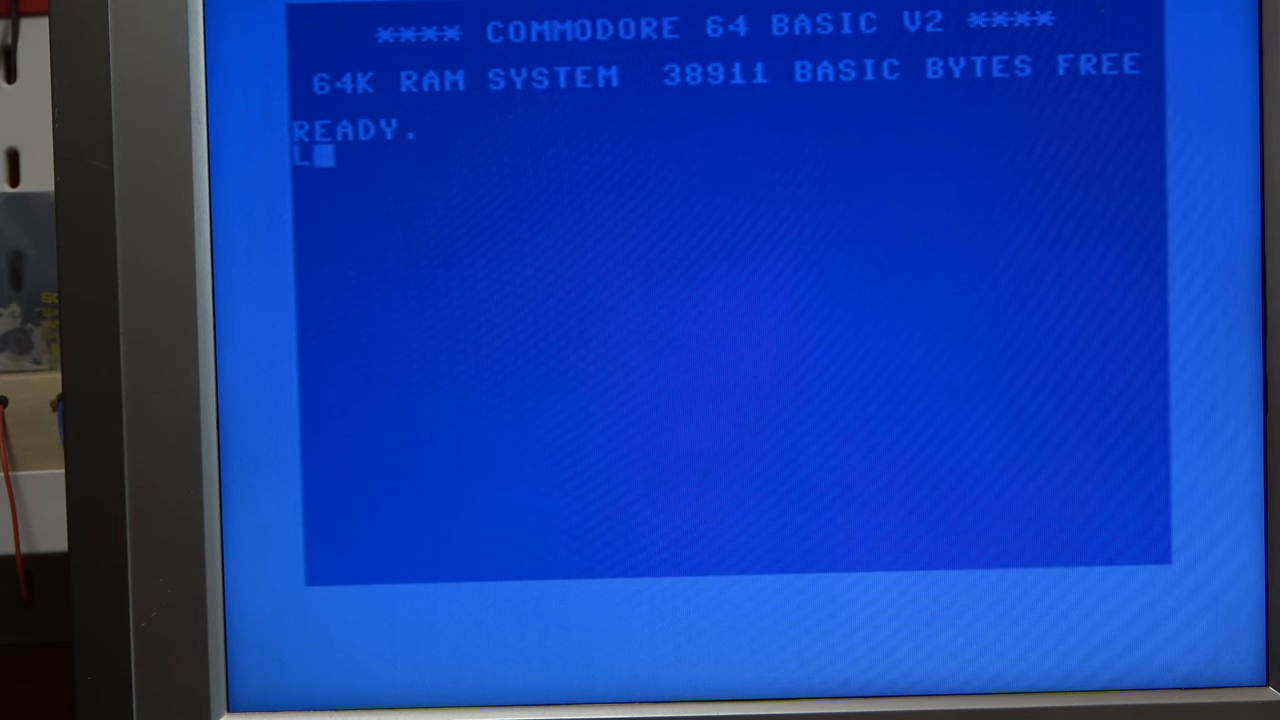
# Load the disk directory with LOAD"$",8 and list the C64 ROBOTS files.
pyautogui.write('OAD')
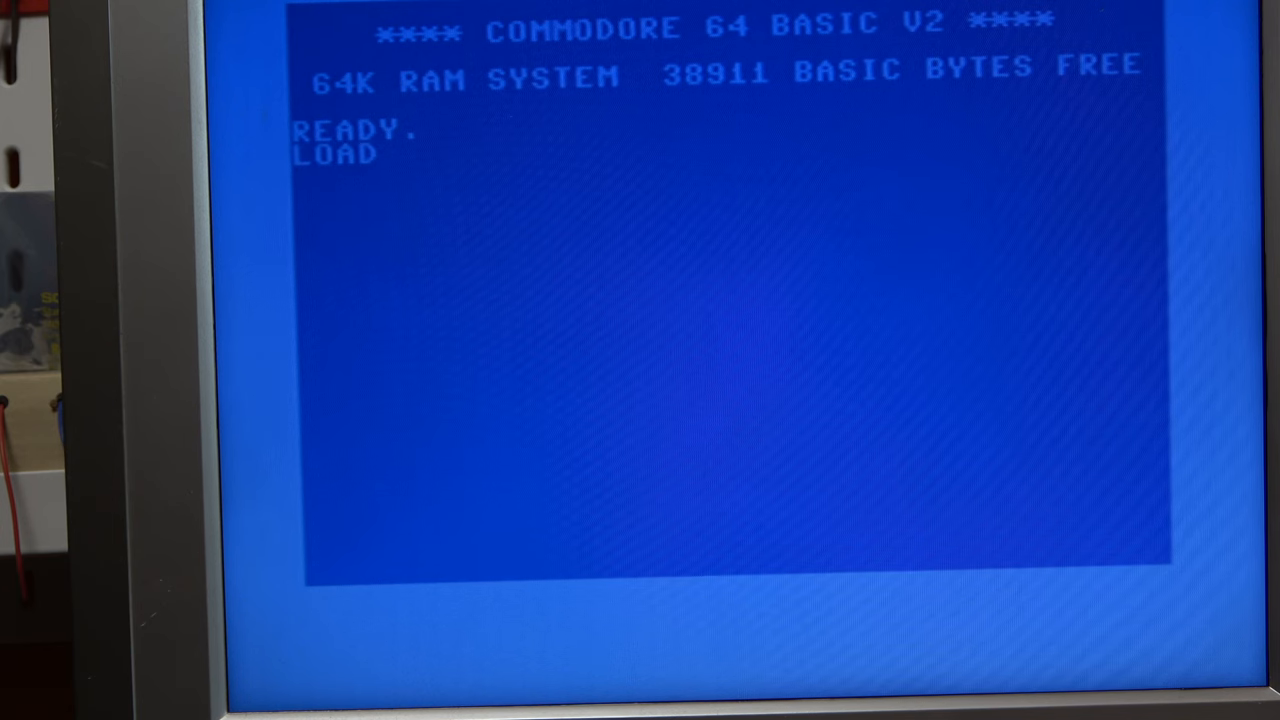
pyautogui.write('"$",')
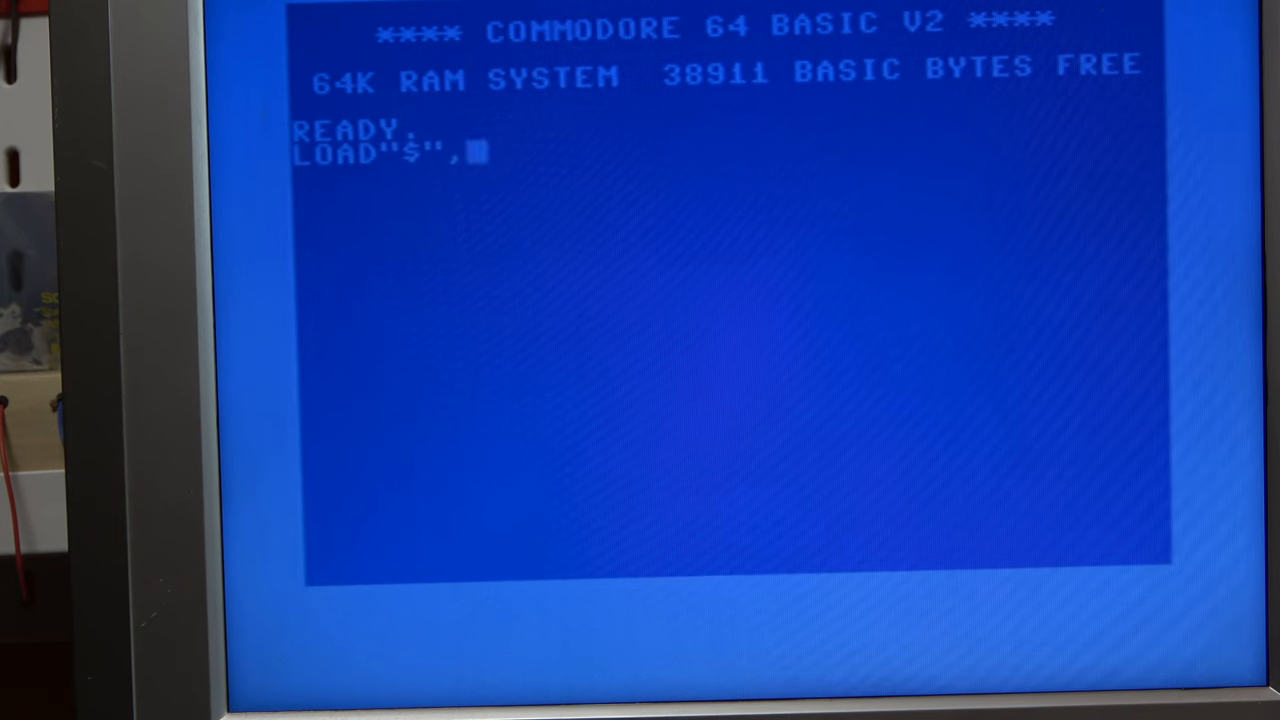
pyautogui.write('8')
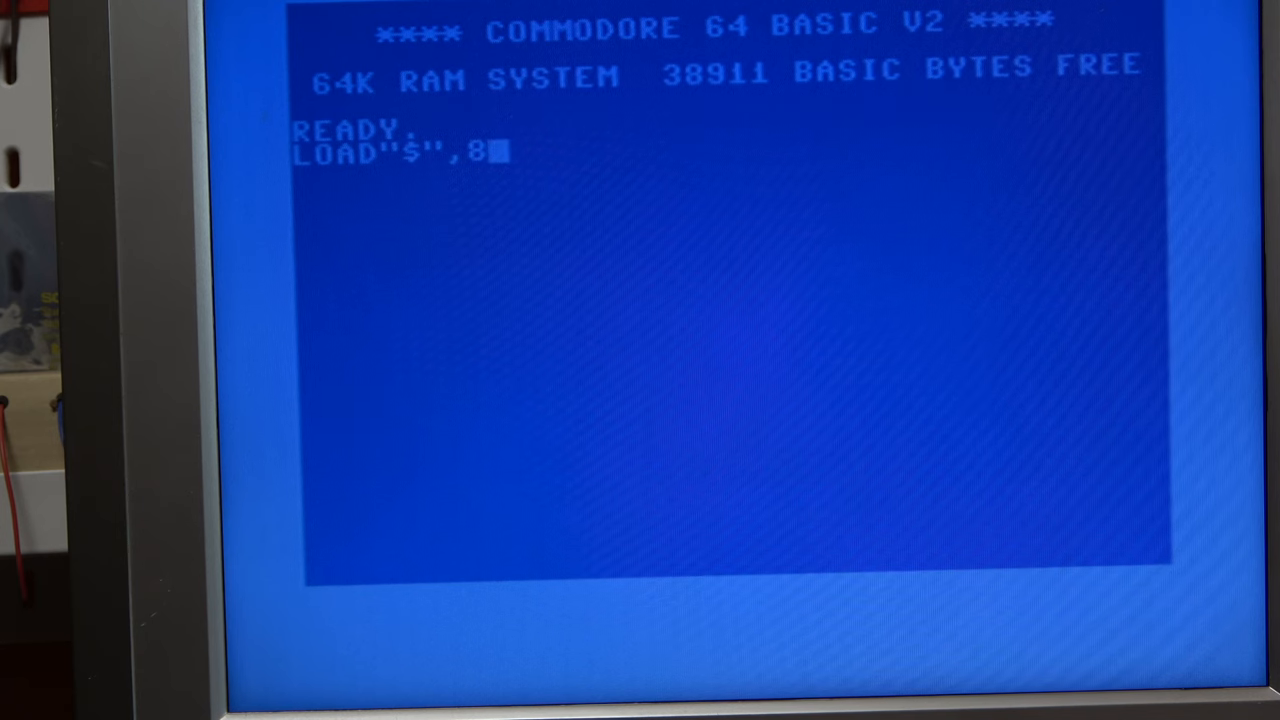
pyautogui.press('Return')
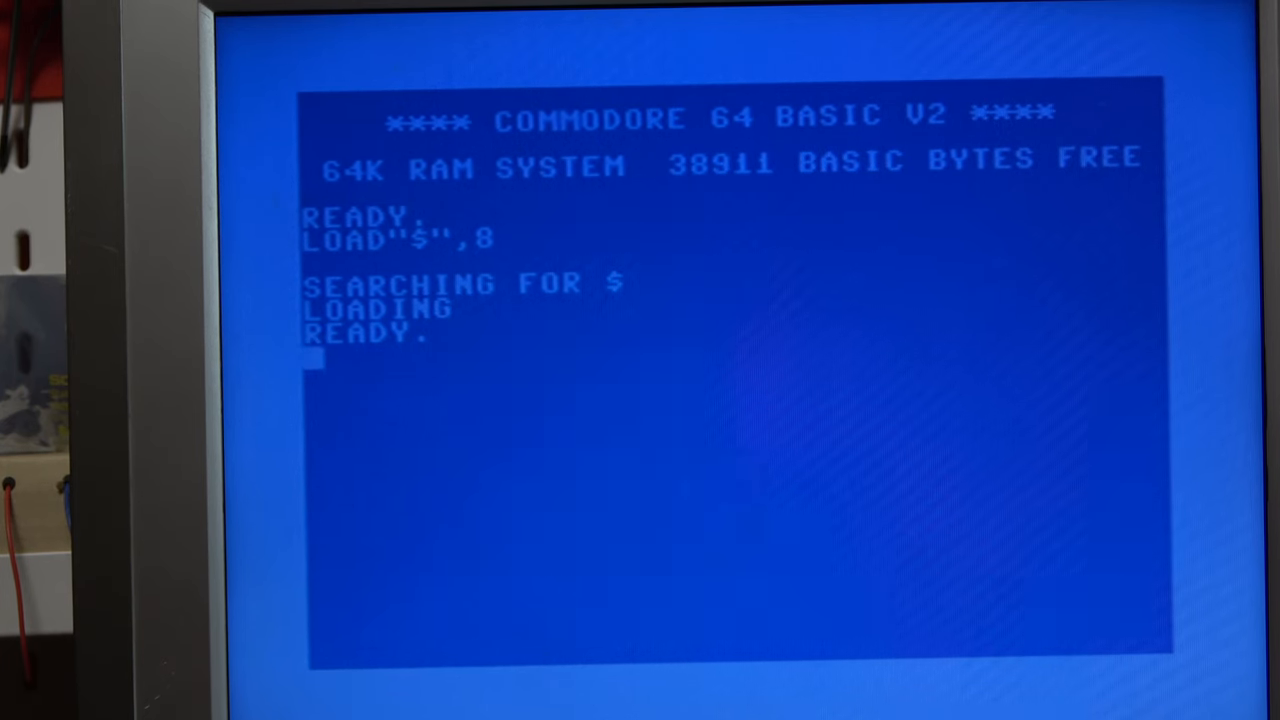
pyautogui.write('LIA')
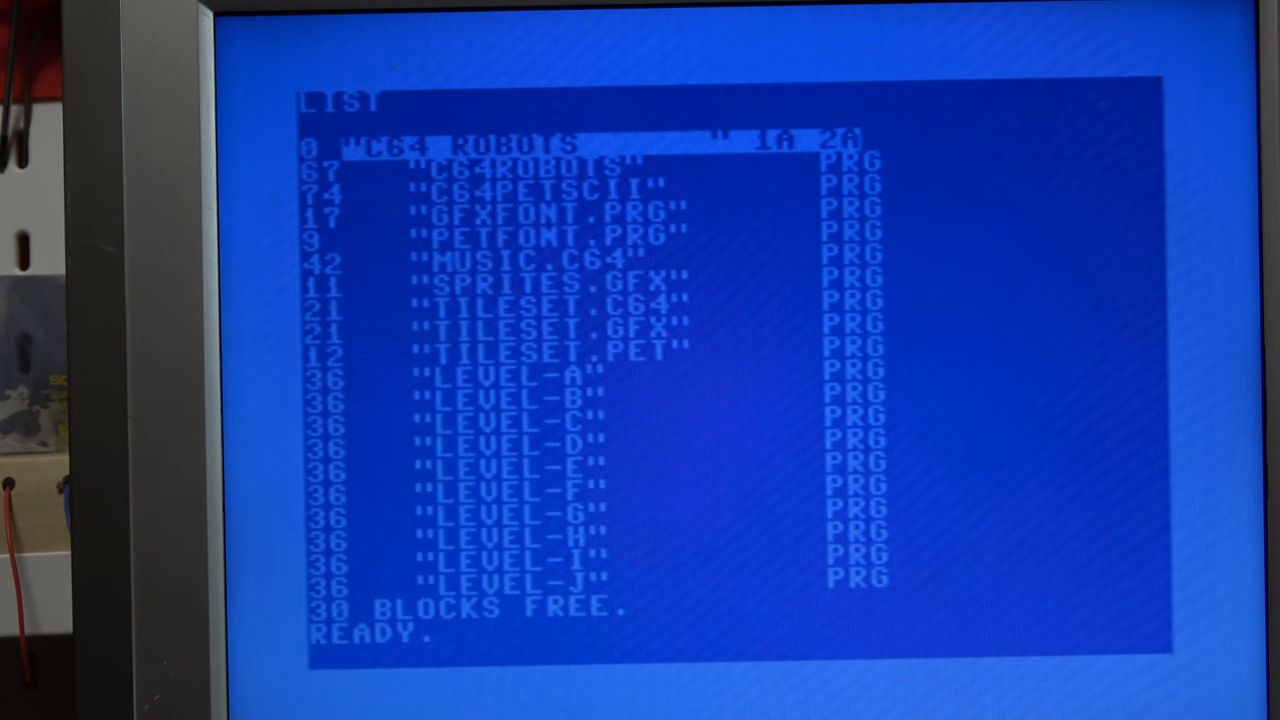
# Load the first program with LOAD"*",8,1 and enter the command to run it.
pyautogui.write('LOAD"*')
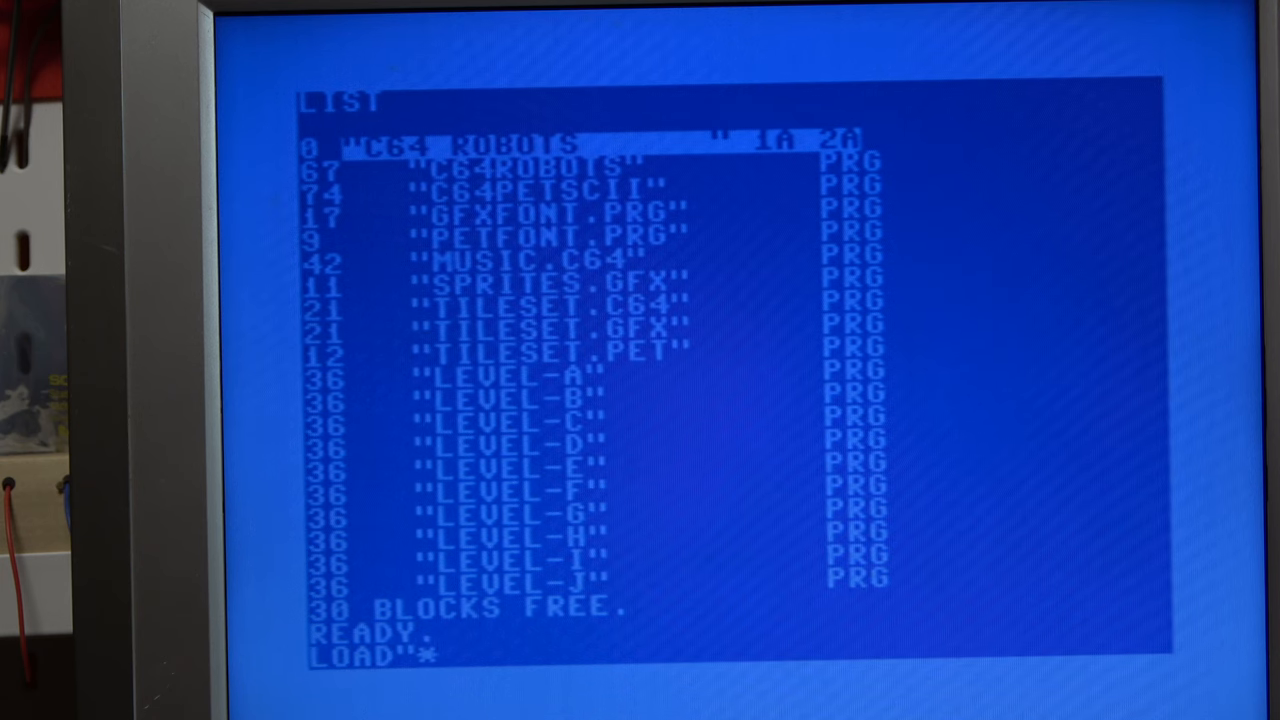
pyautogui.write('",8,1')
pyautogui.write('RU')
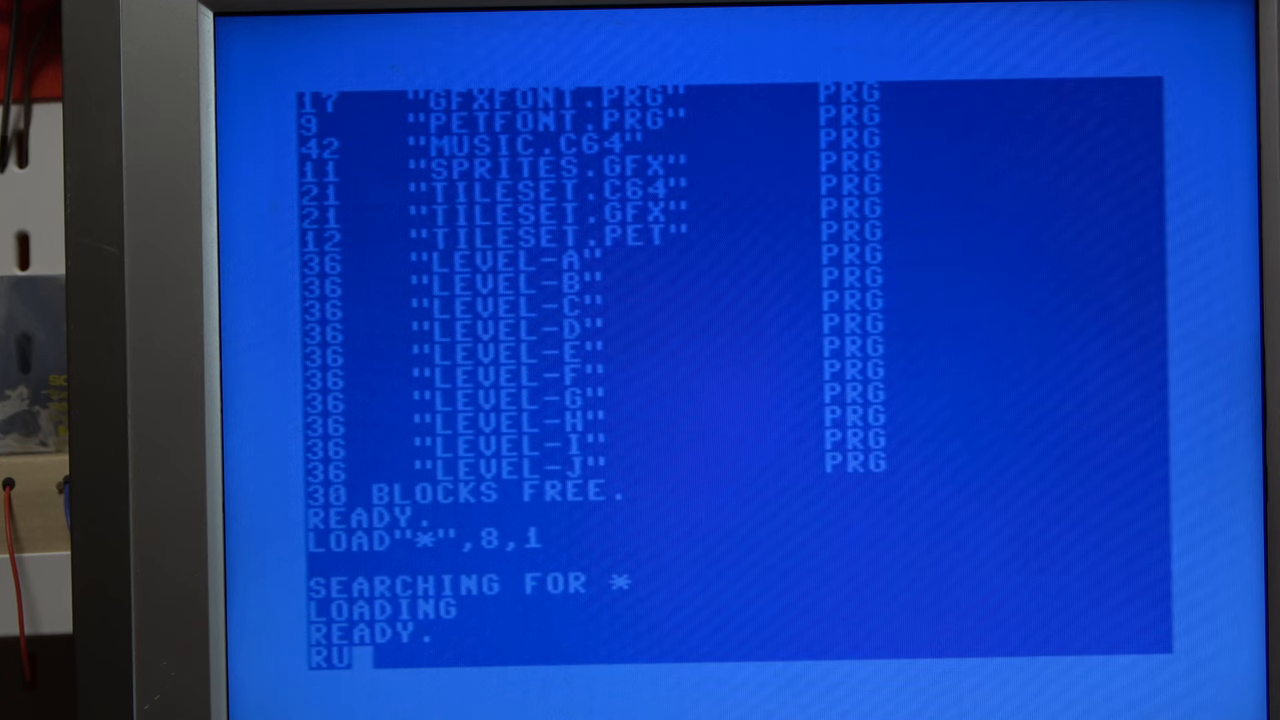
pyautogui.write('N')
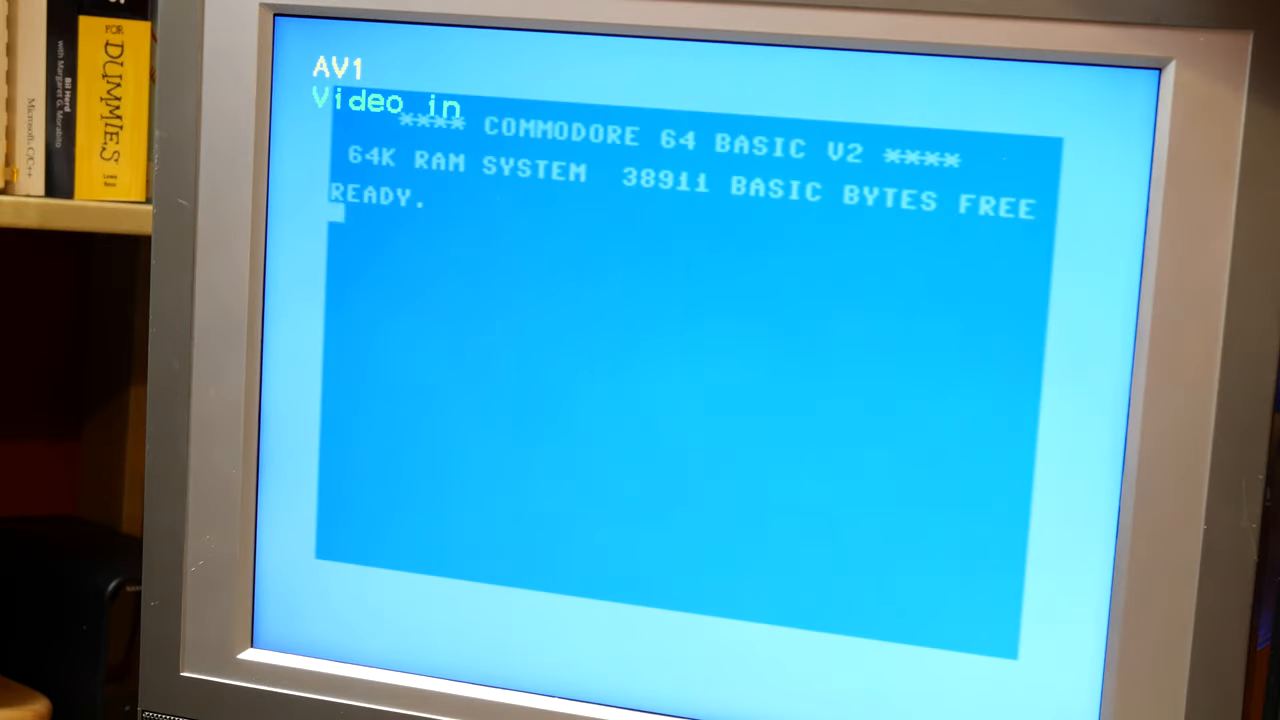
# Start a new LOAD" command at the READY prompt for the Pi1541 drive.
pyautogui.write('LOAD"')
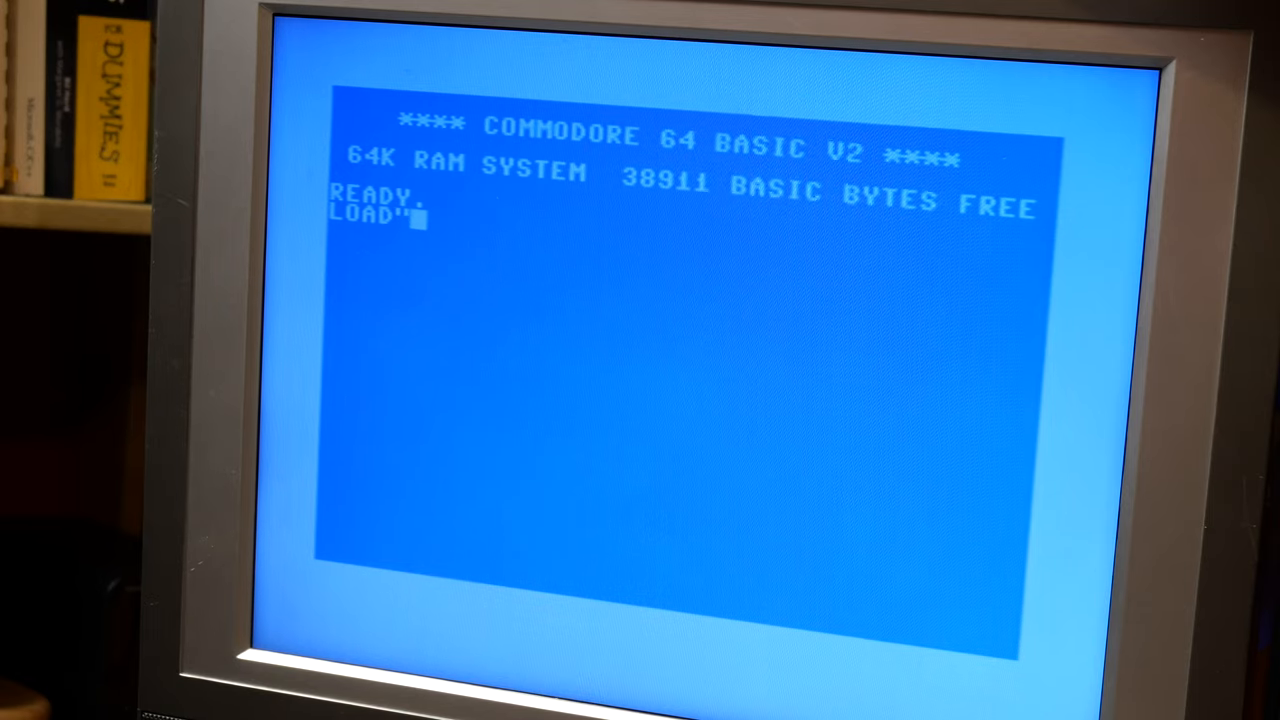